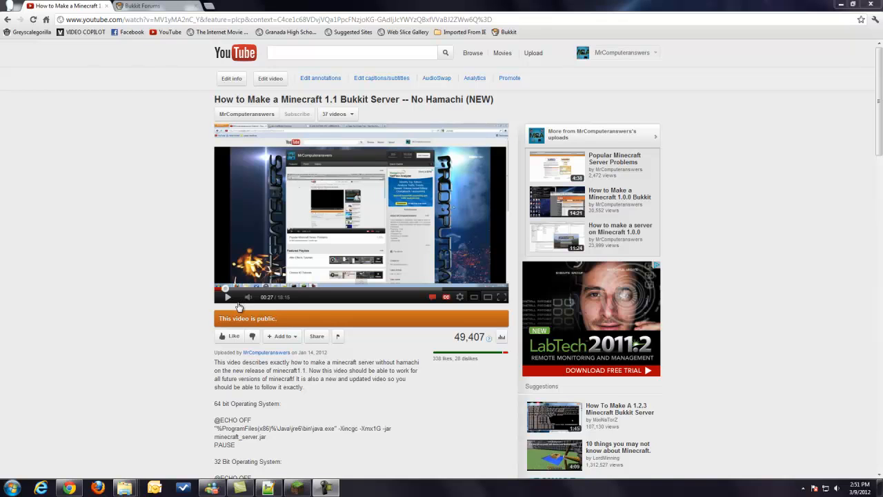
pyautogui.moveTo(210, 297)
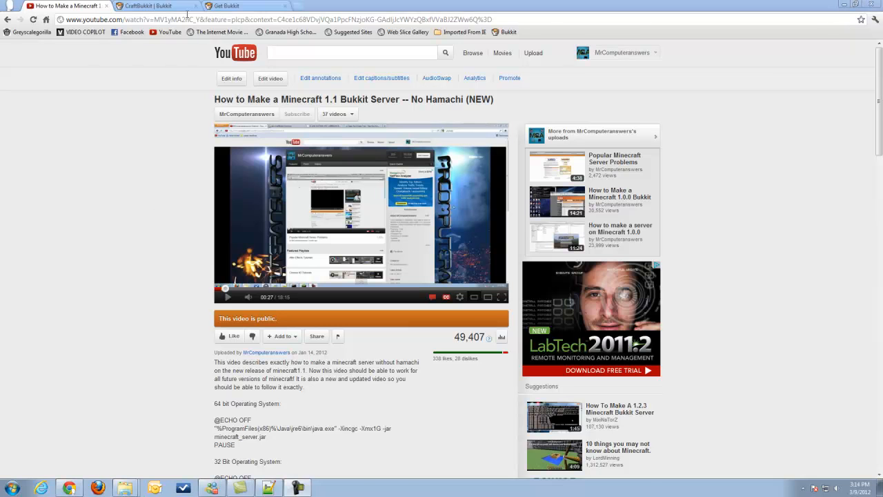
# Step: Bring the CraftBukkit downloads tab forward to review the recommended, beta and development builds
pyautogui.click(151, 5)
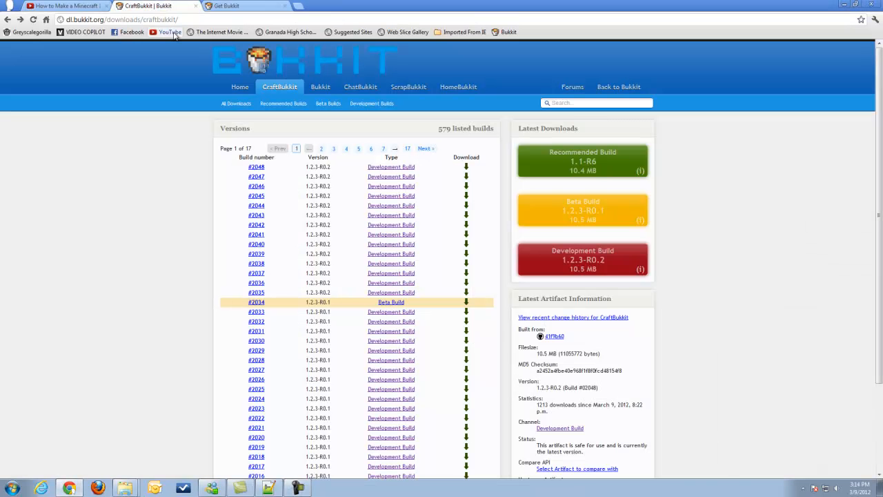
pyautogui.moveTo(625, 217)
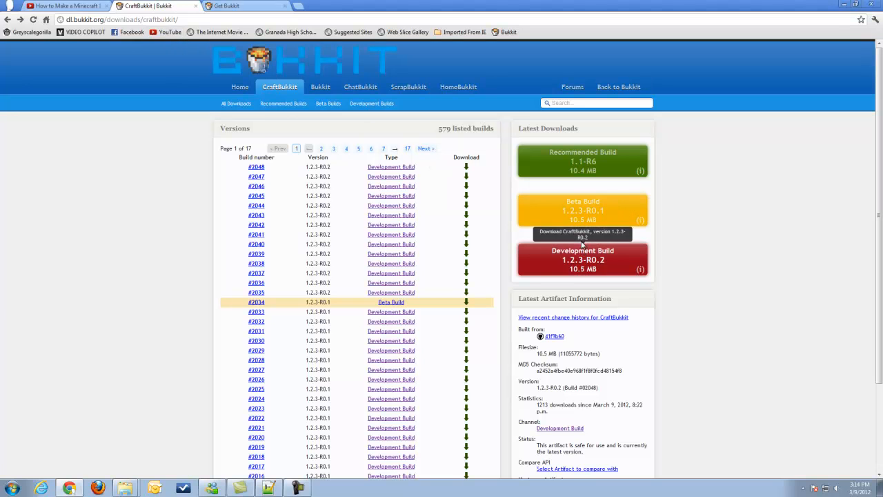
pyautogui.moveTo(604, 202)
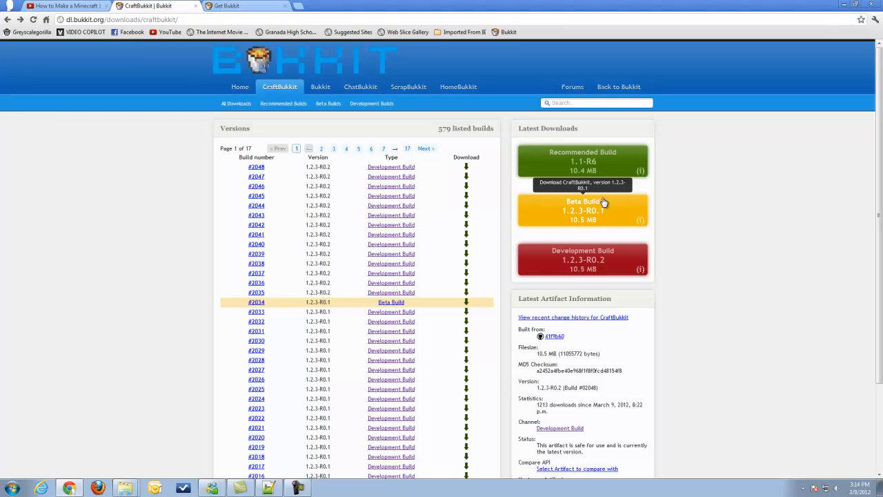
pyautogui.moveTo(613, 198)
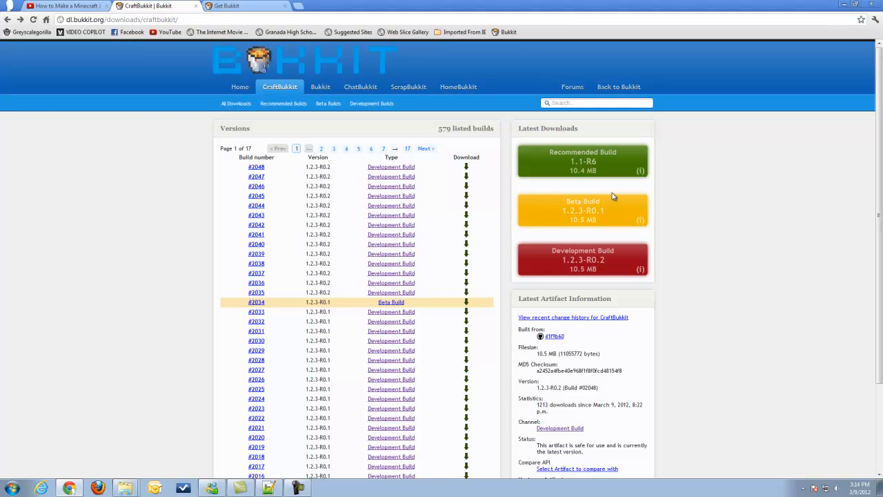
pyautogui.moveTo(630, 258)
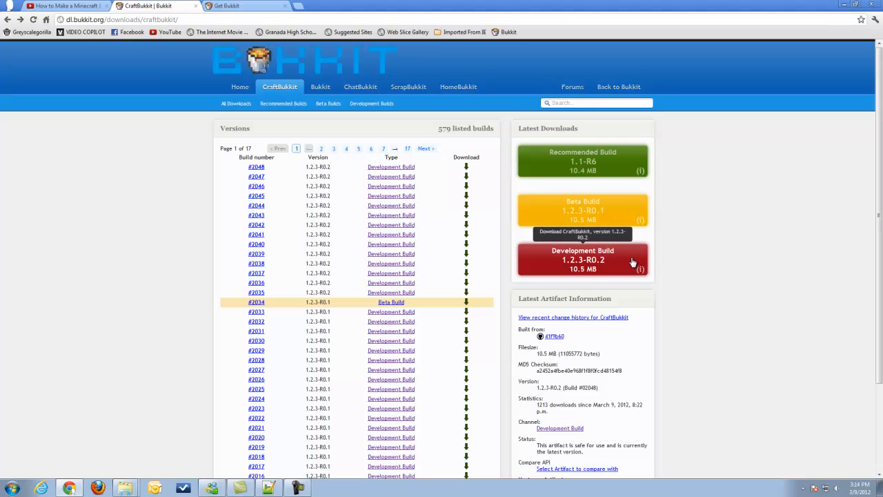
pyautogui.moveTo(678, 183)
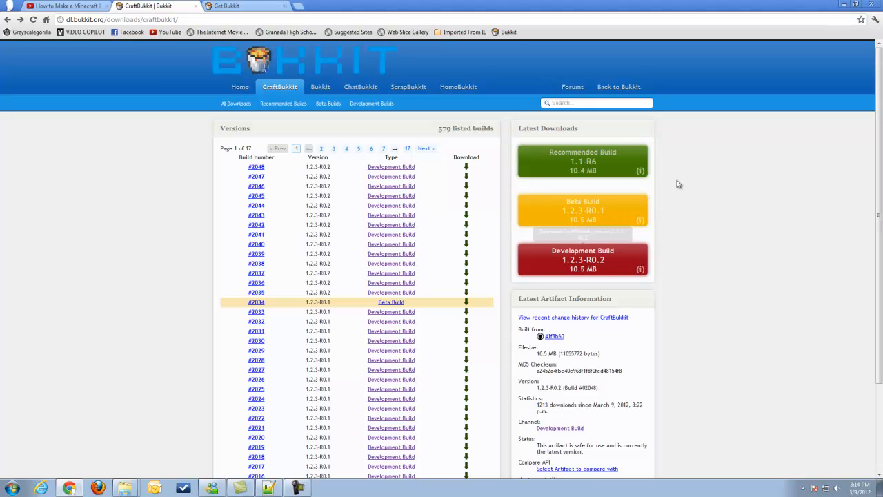
pyautogui.moveTo(621, 159)
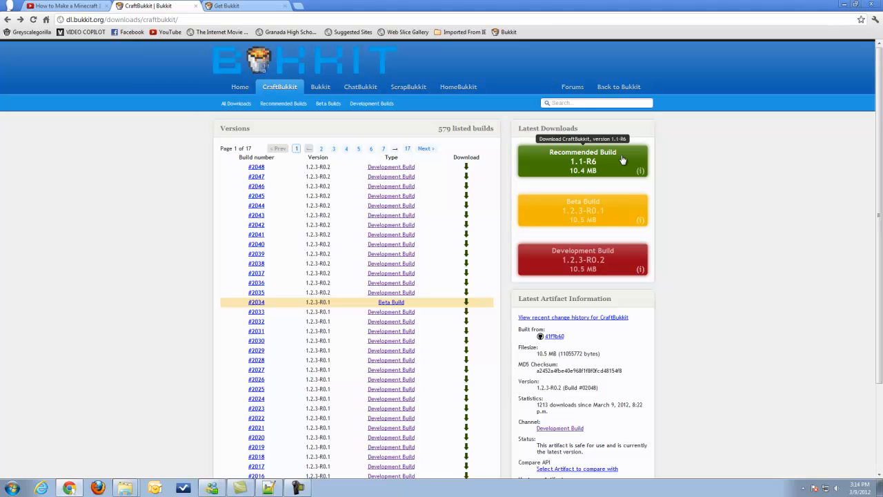
pyautogui.moveTo(740, 269)
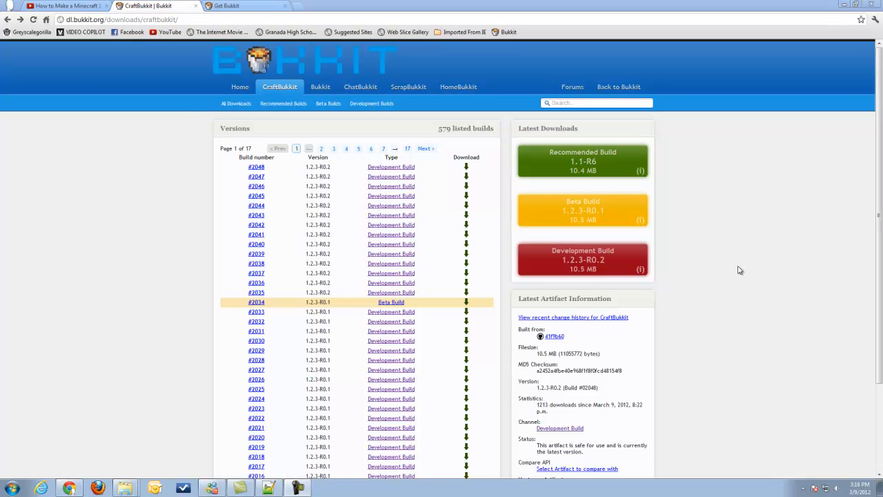
pyautogui.moveTo(739, 268)
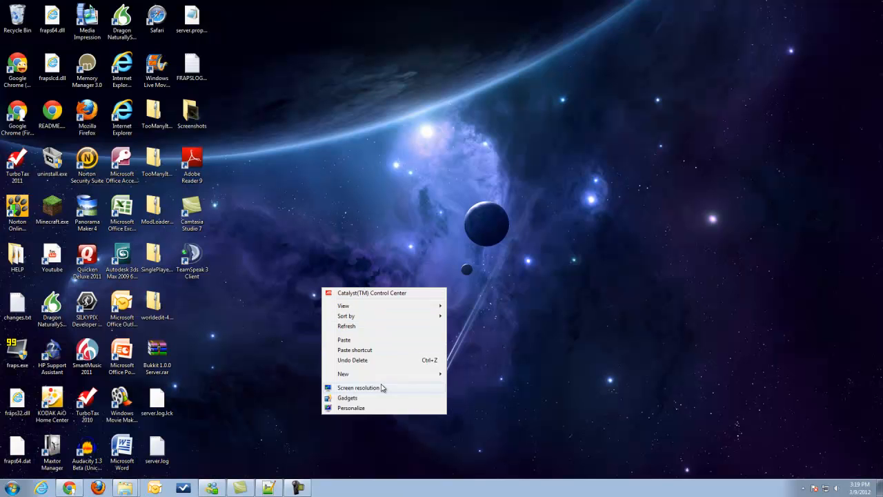
# Step: Make a Tut_Server folder on the desktop, open it once, then close it
pyautogui.click(343, 373)
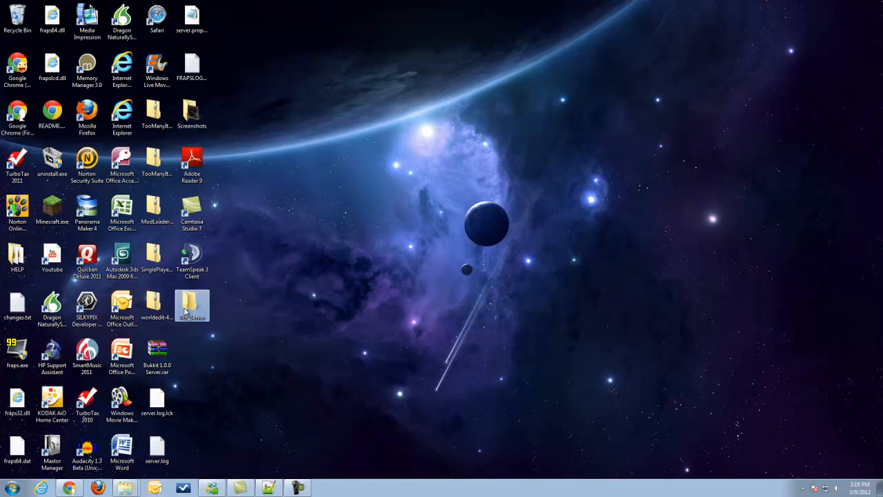
pyautogui.doubleClick(191, 306)
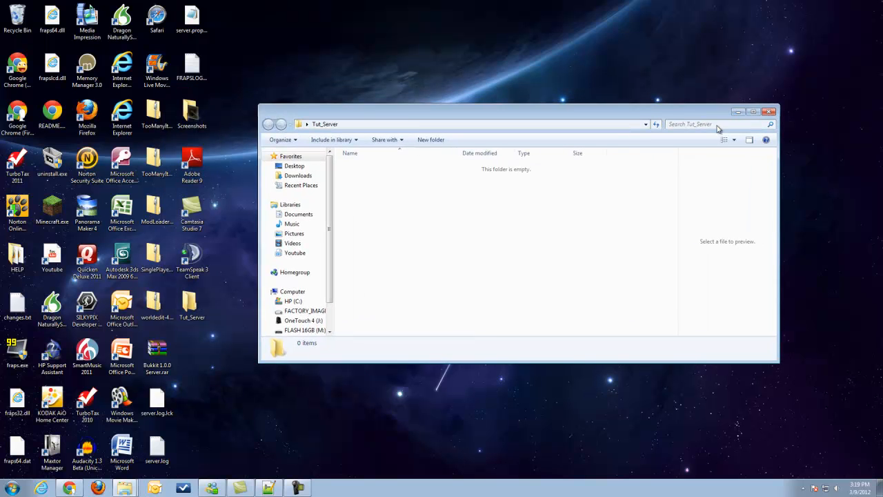
pyautogui.click(771, 112)
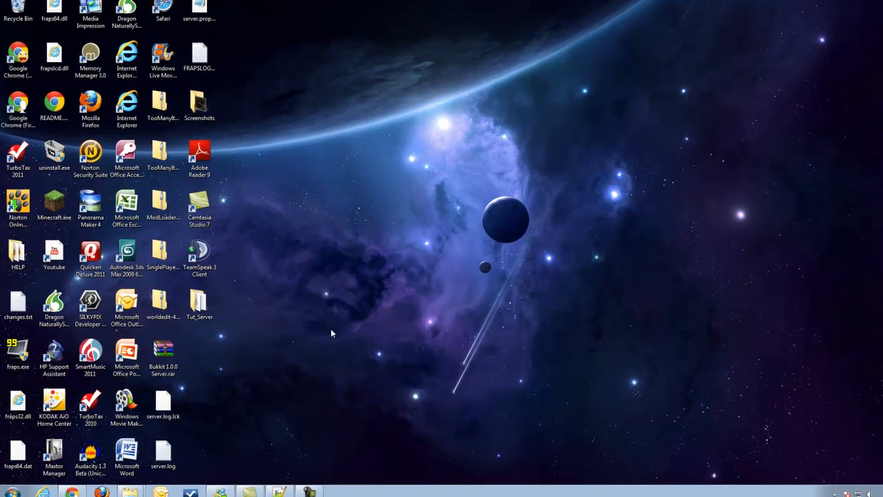
# Step: Launch cmd.exe and run java -version to confirm Java 1.7.0_02 64-bit
pyautogui.click(18, 490)
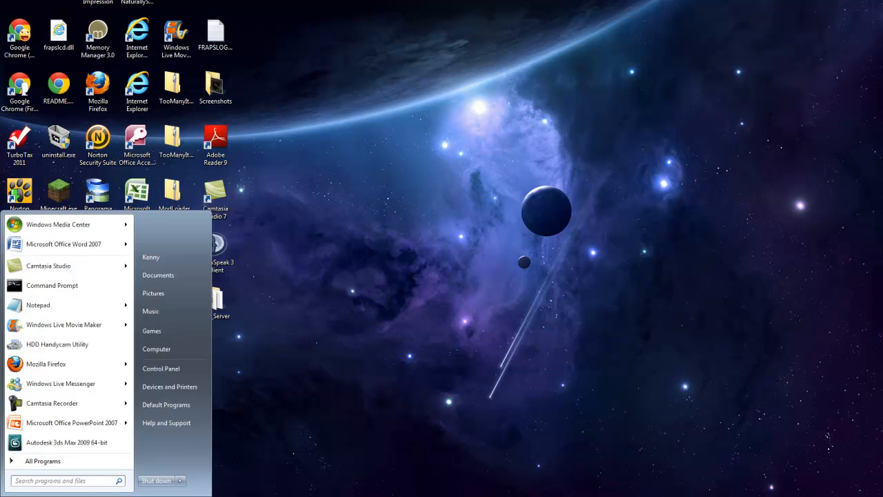
pyautogui.write('cmd')
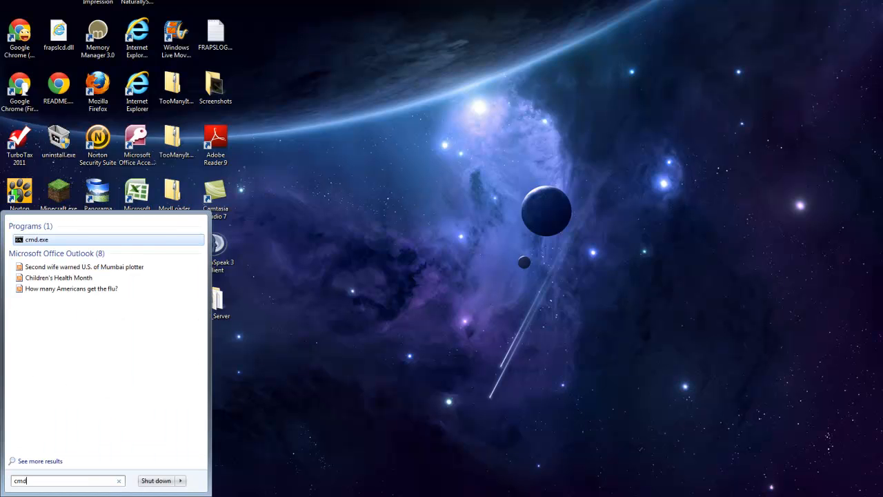
pyautogui.click(35, 239)
pyautogui.write('java -')
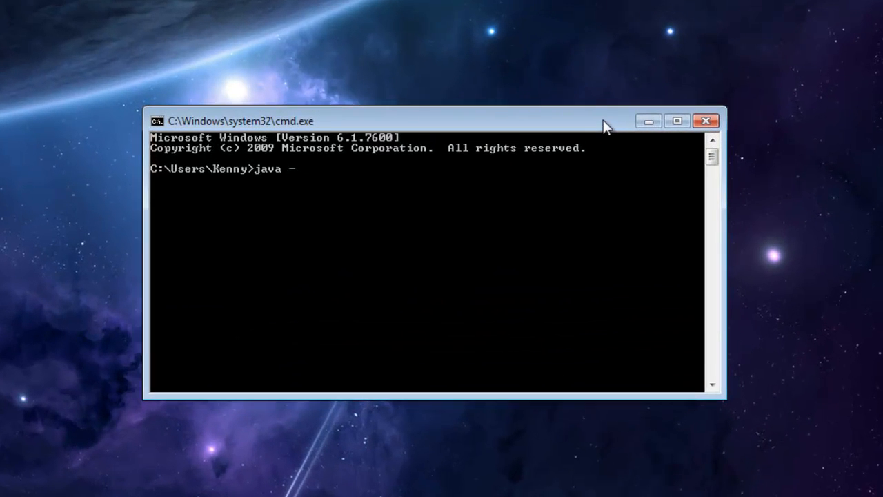
pyautogui.write('version')
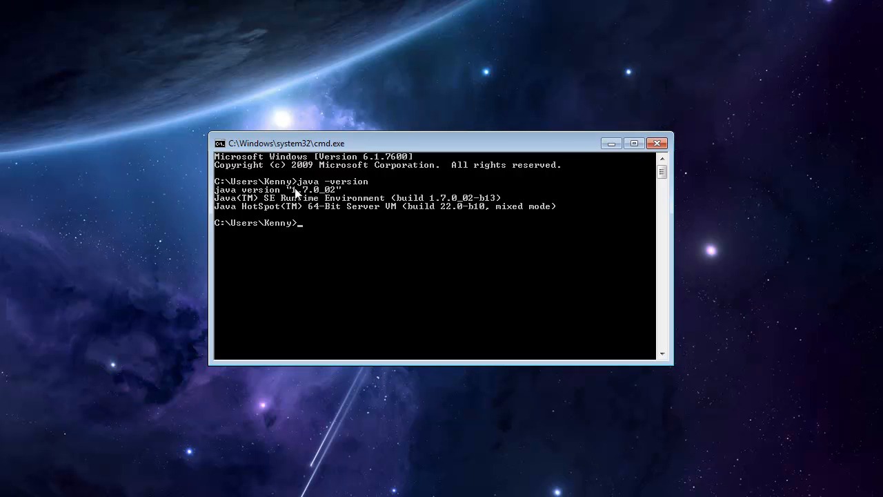
pyautogui.moveTo(447, 173)
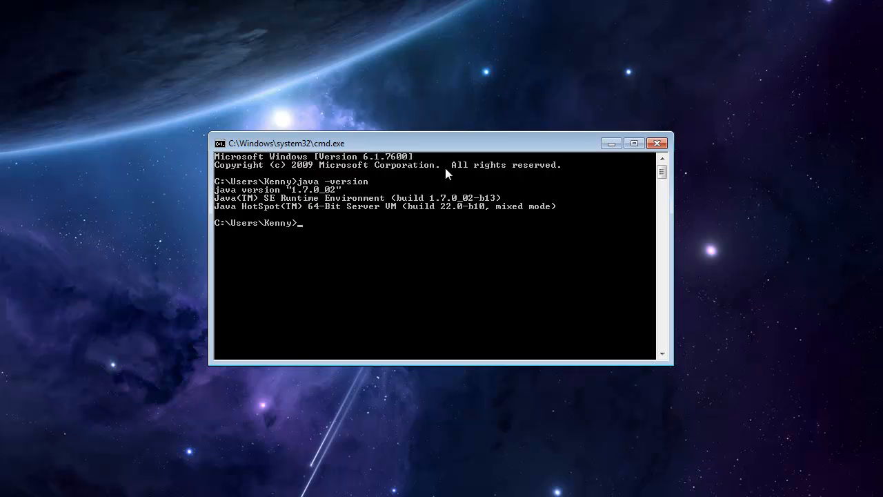
pyautogui.moveTo(500, 169)
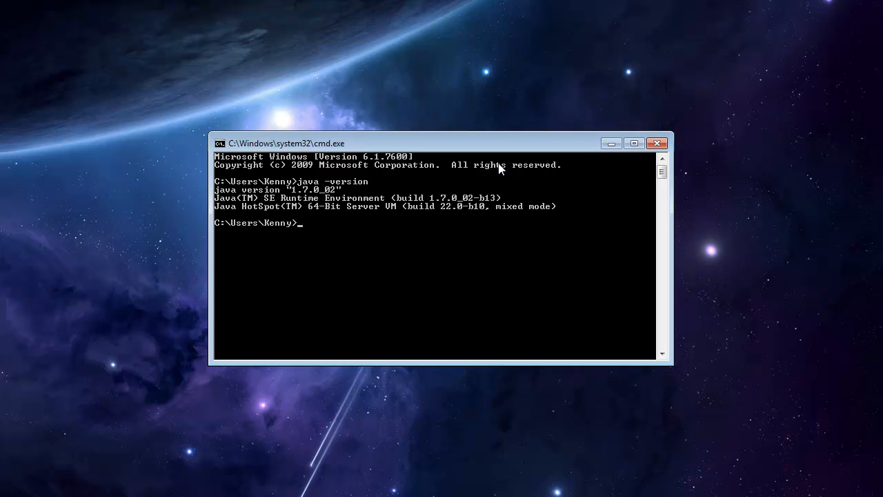
pyautogui.moveTo(555, 155)
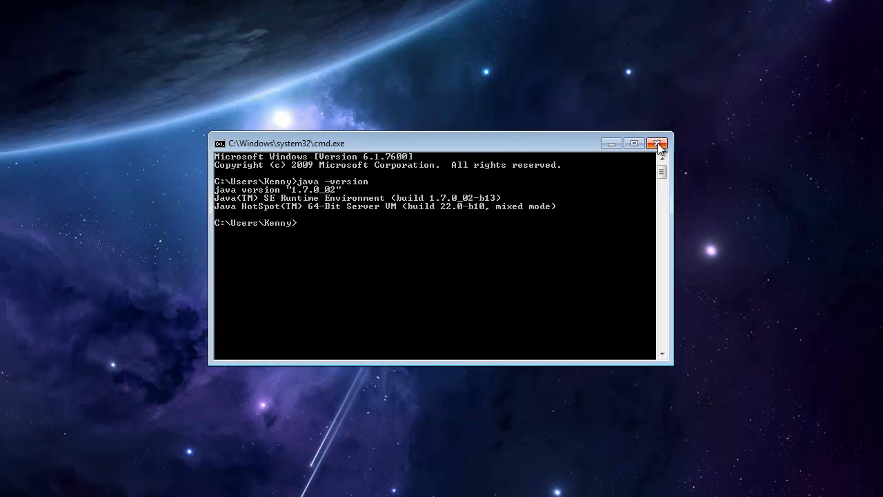
pyautogui.moveTo(657, 143)
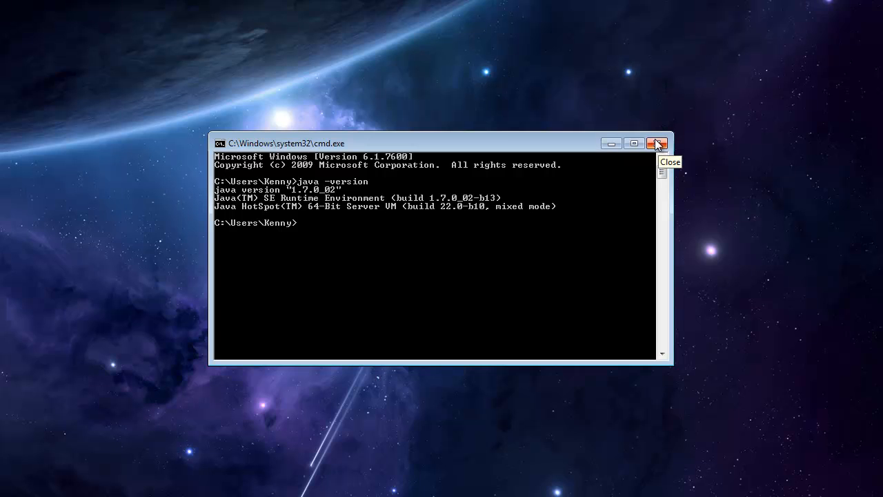
# Step: Close Command Prompt and select the CraftBukkit 1.2.3 jar in Downloads
pyautogui.click(656, 144)
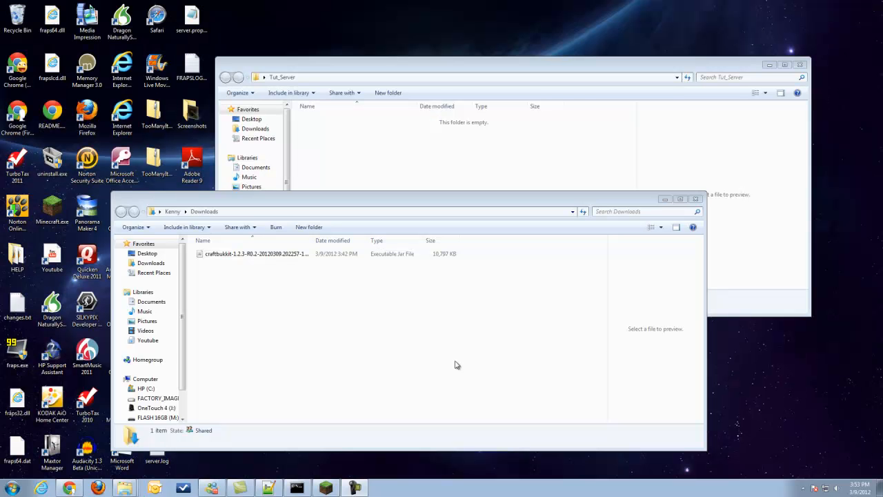
pyautogui.click(256, 253)
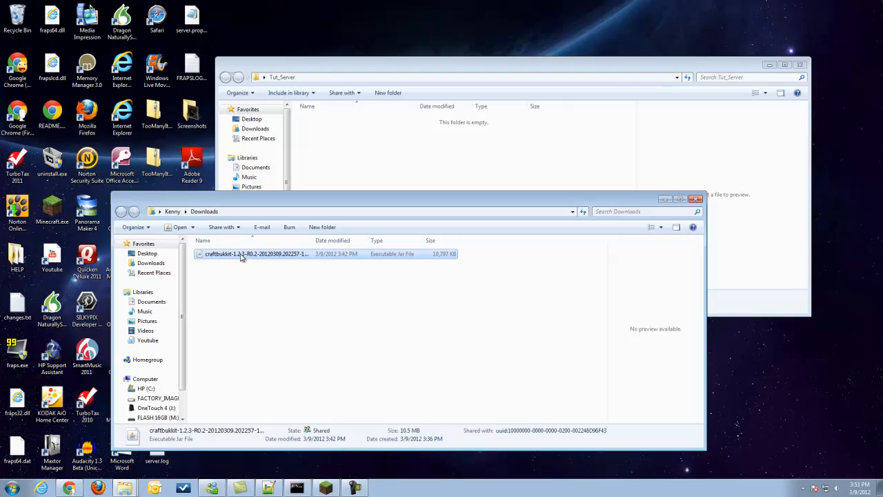
pyautogui.moveTo(426, 157)
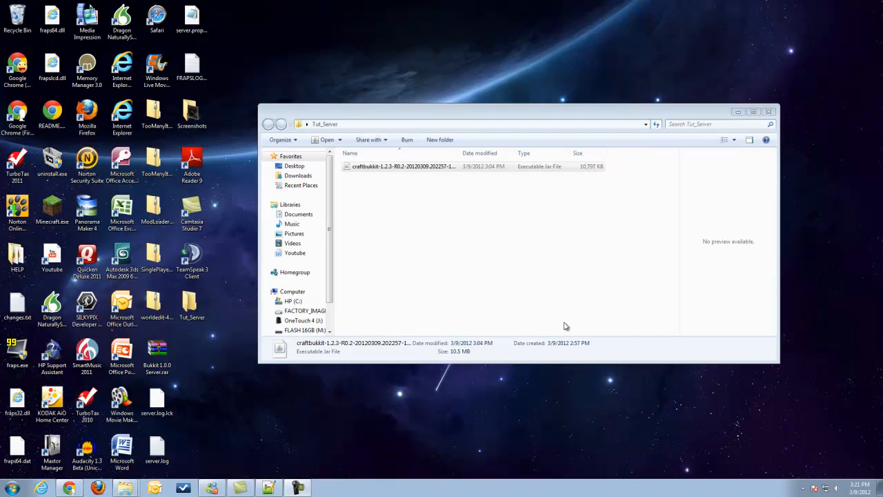
pyautogui.moveTo(326, 419)
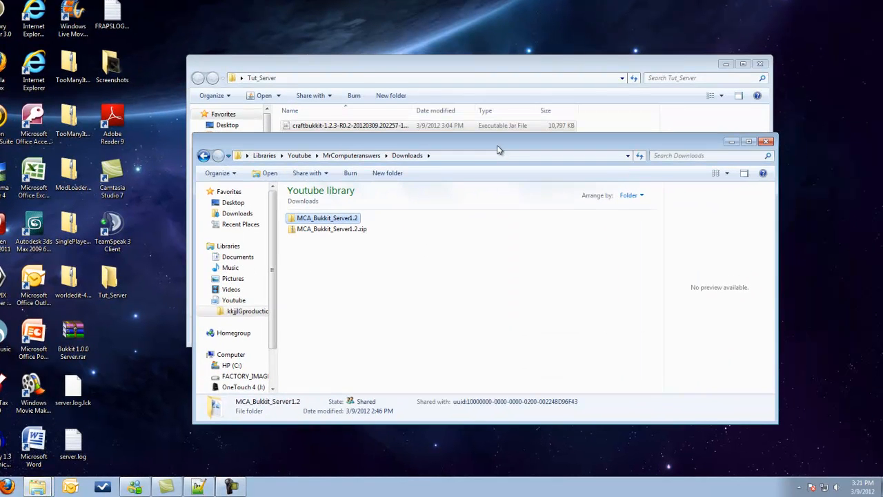
# Step: Extract MCA_Bukkit_Server1.2.zip into Downloads and dismiss the file replace prompt
pyautogui.click(332, 229)
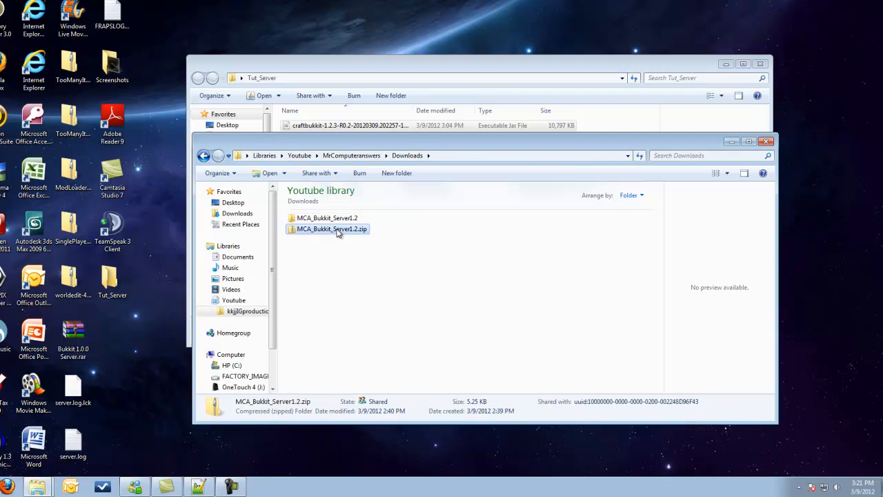
pyautogui.rightClick(332, 229)
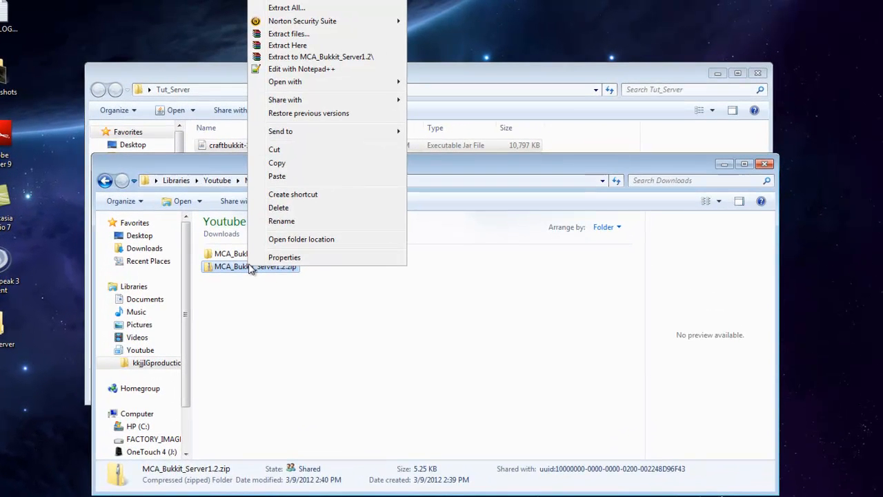
pyautogui.moveTo(288, 68)
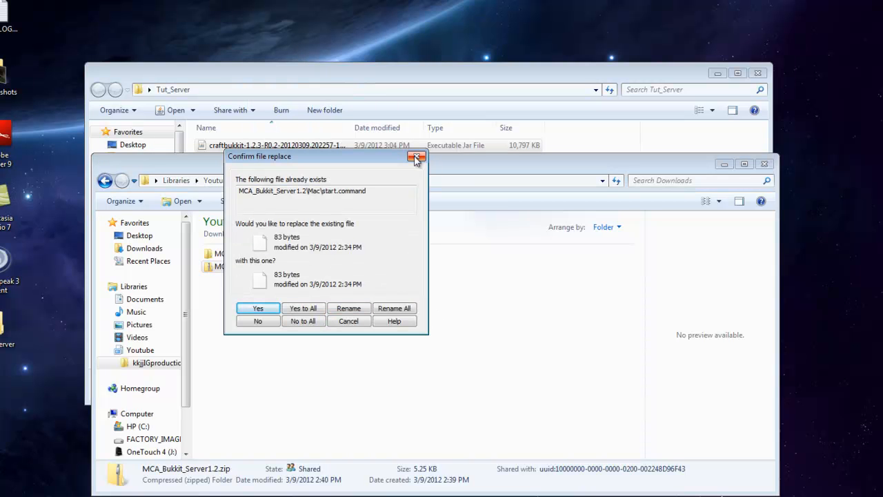
pyautogui.click(258, 308)
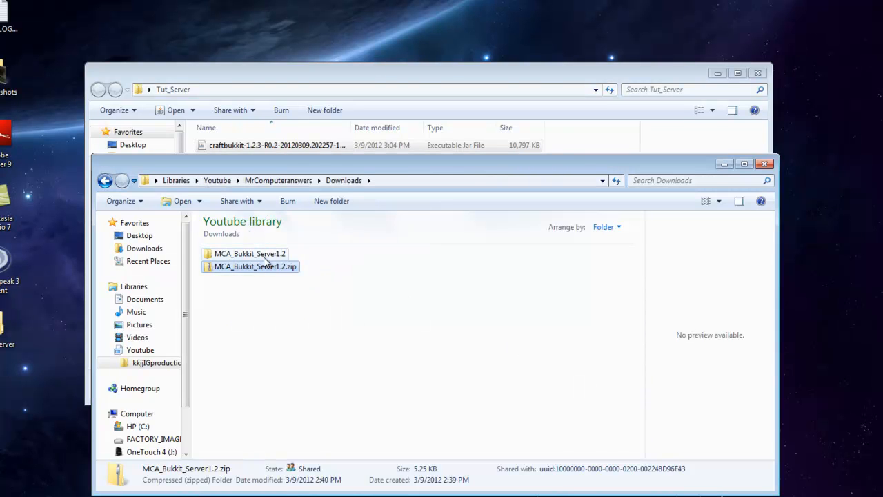
# Step: Copy start.bat from MCA_Bukkit_Server1.2 > PC > 64 Bit Operating System into Tut_Server
pyautogui.click(249, 253)
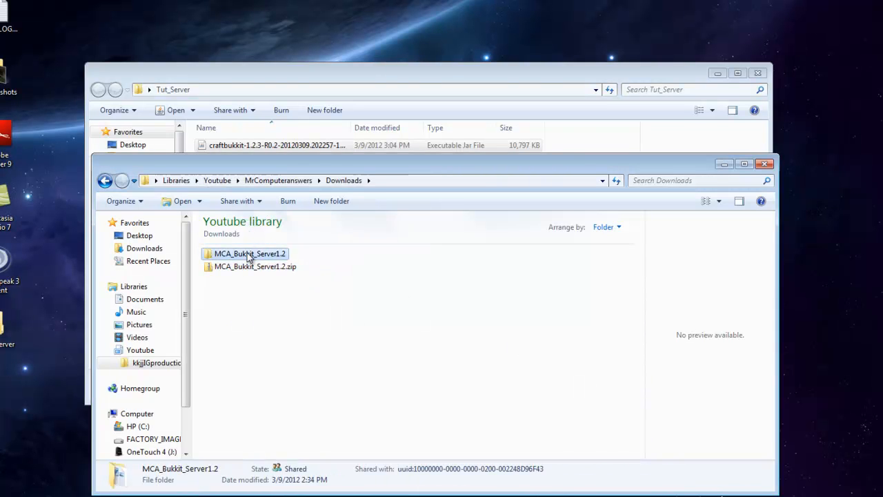
pyautogui.doubleClick(249, 253)
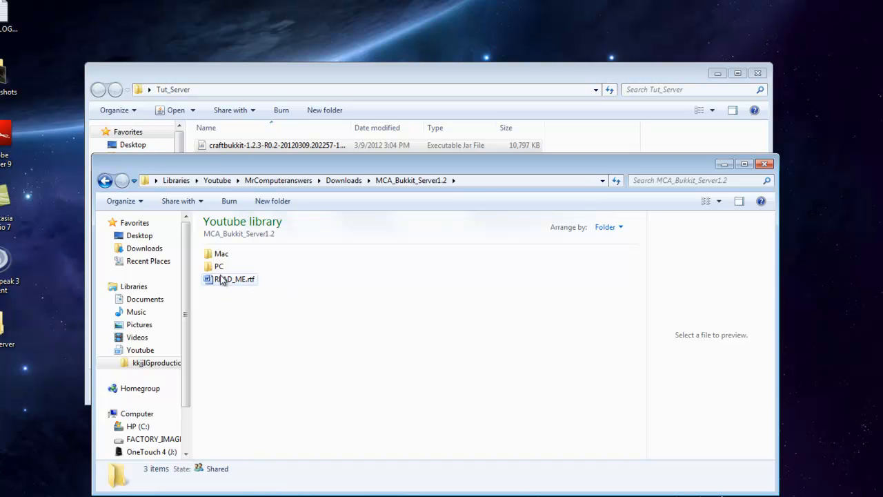
pyautogui.click(219, 267)
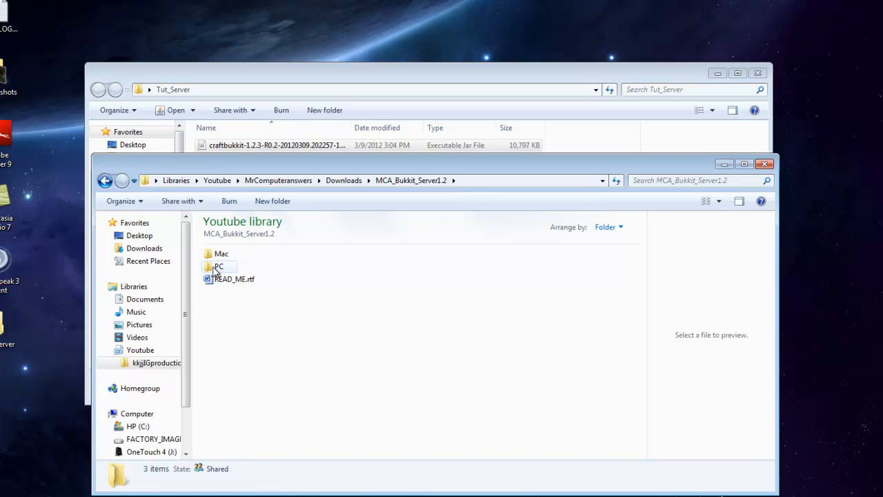
pyautogui.doubleClick(218, 267)
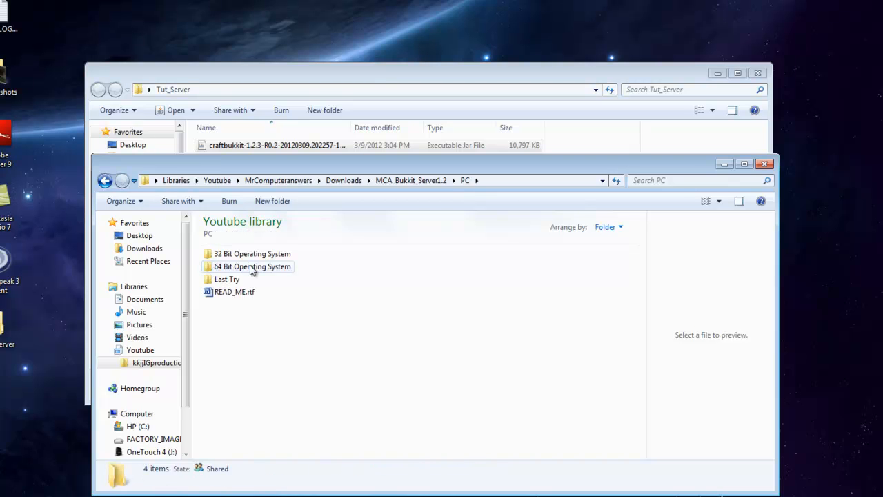
pyautogui.moveTo(249, 274)
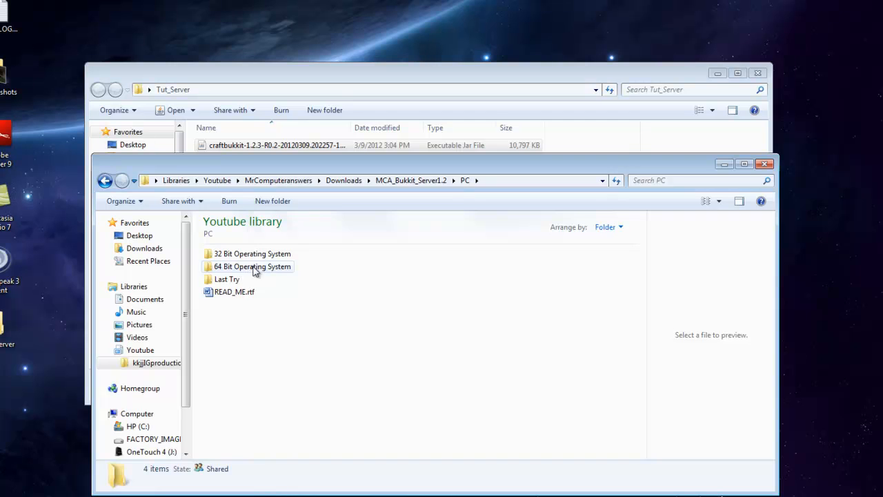
pyautogui.doubleClick(253, 266)
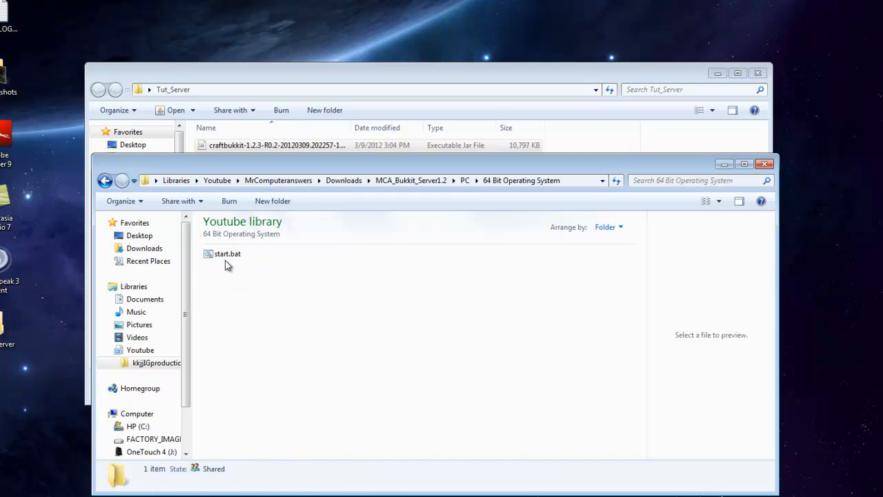
pyautogui.click(227, 253)
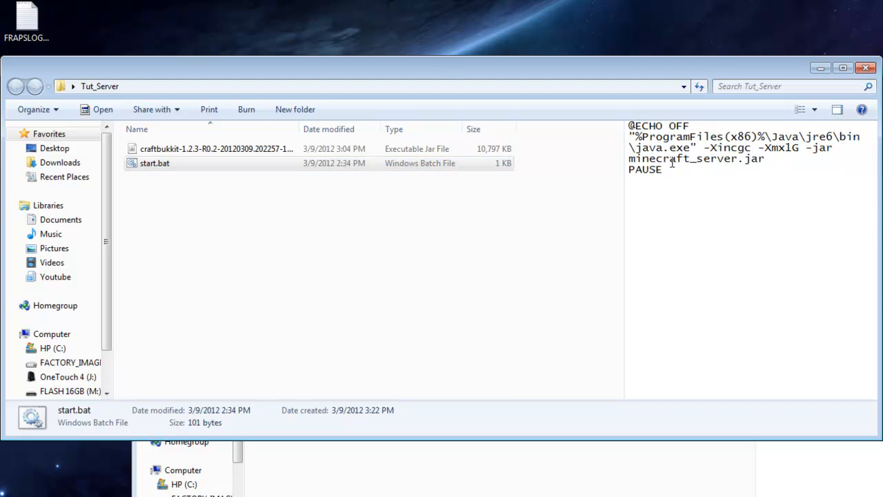
pyautogui.click(154, 162)
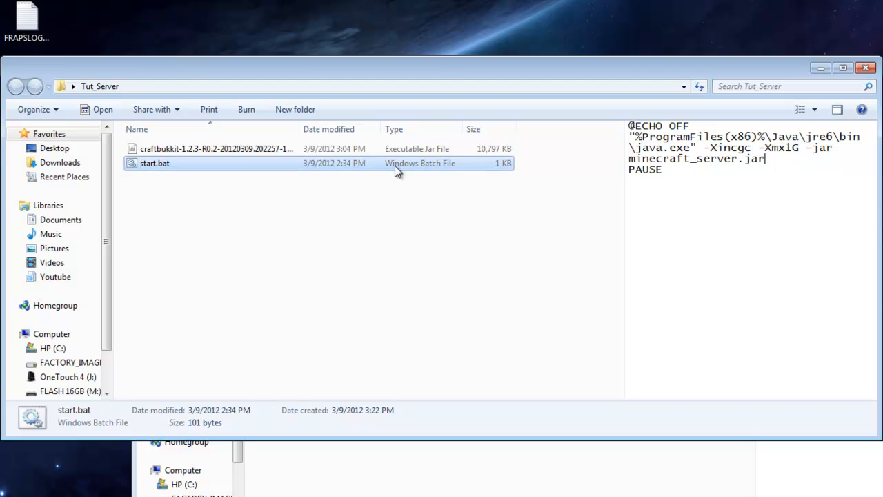
# Step: Check start.bat's expected jar name and begin renaming the craftbukkit jar
pyautogui.click(216, 148)
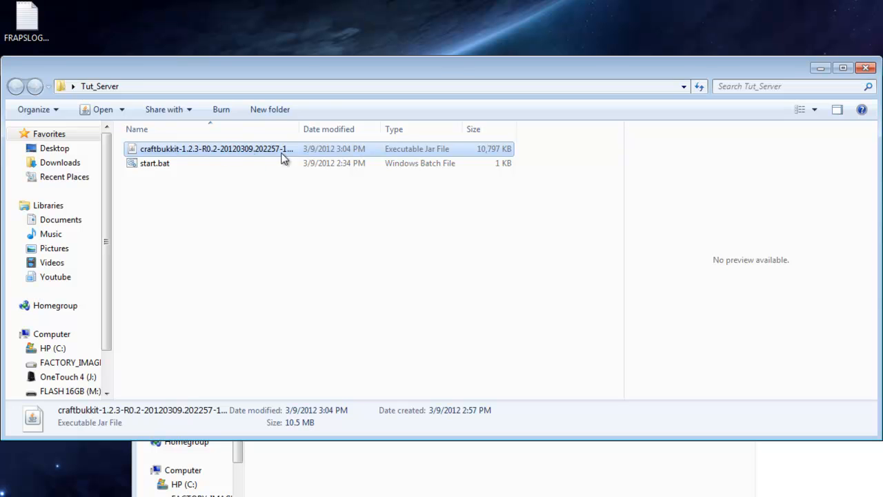
pyautogui.click(155, 162)
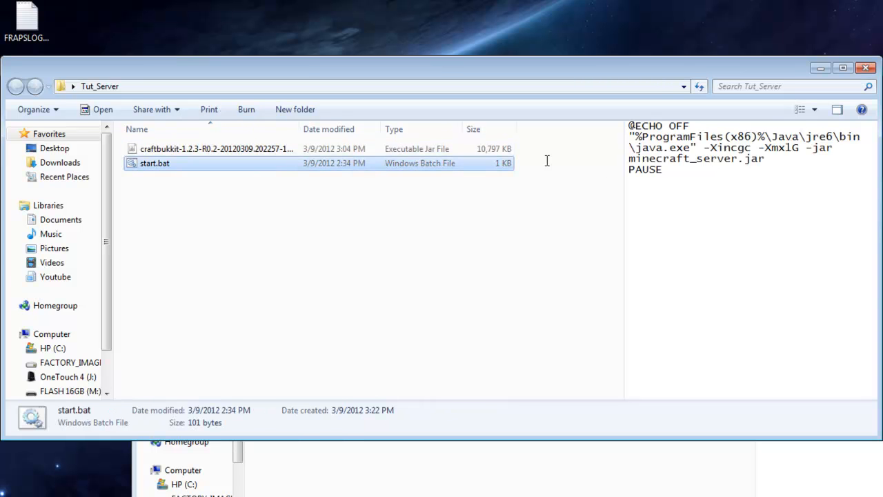
pyautogui.rightClick(195, 148)
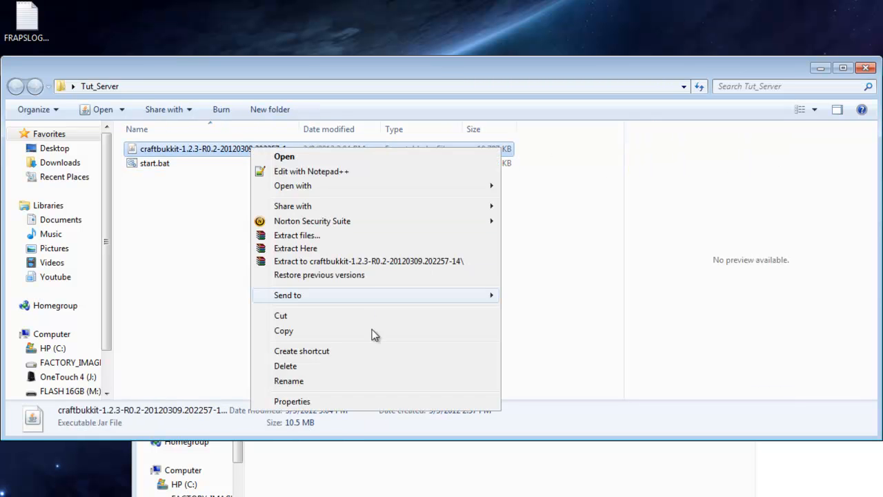
pyautogui.click(288, 381)
pyautogui.write('minecraft_server.jar')
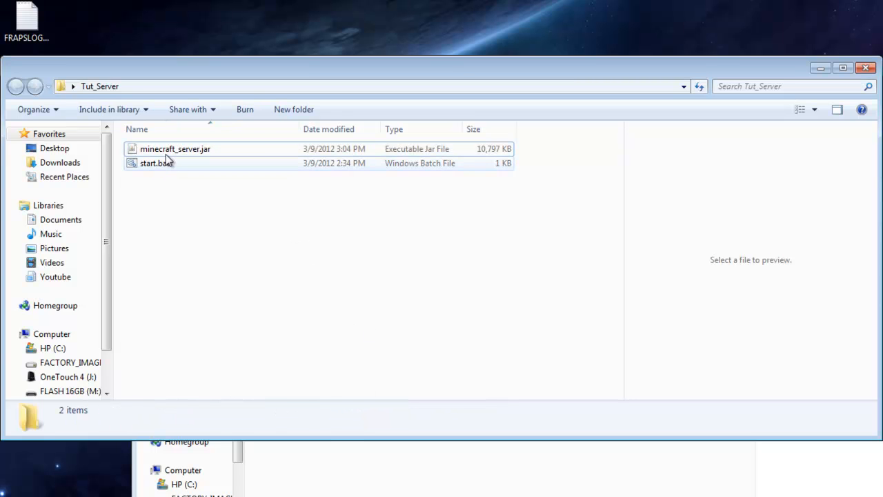
# Step: Confirm minecraft_server.jar matches the name in the start.bat preview
pyautogui.click(176, 149)
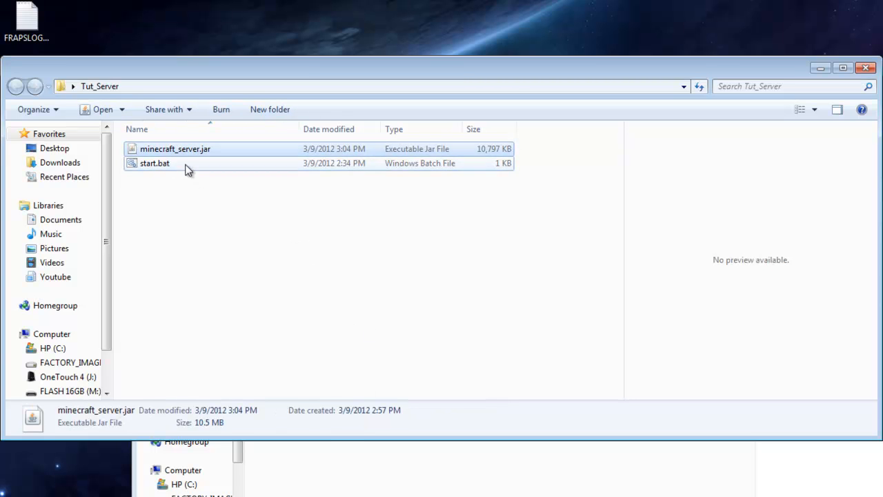
pyautogui.click(155, 162)
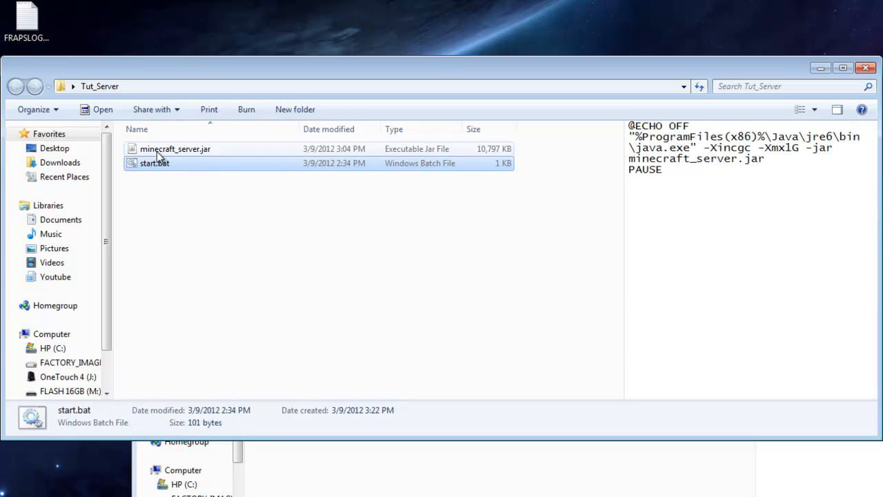
pyautogui.moveTo(220, 156)
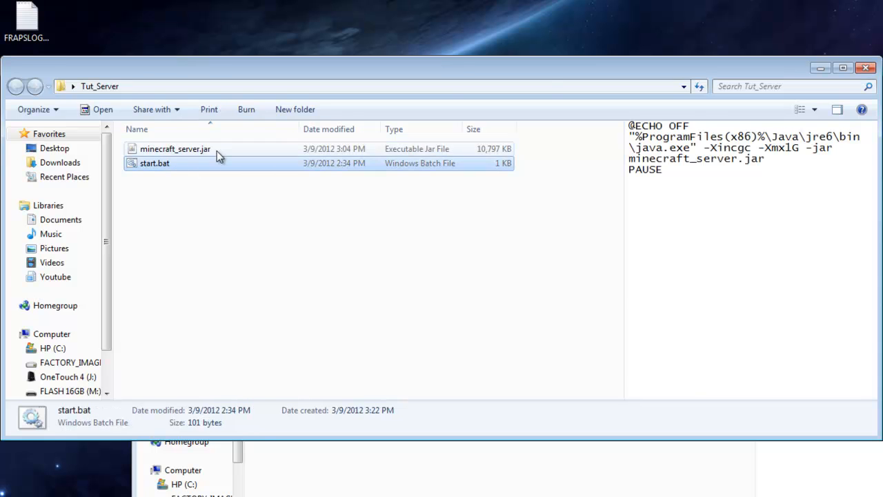
pyautogui.click(155, 163)
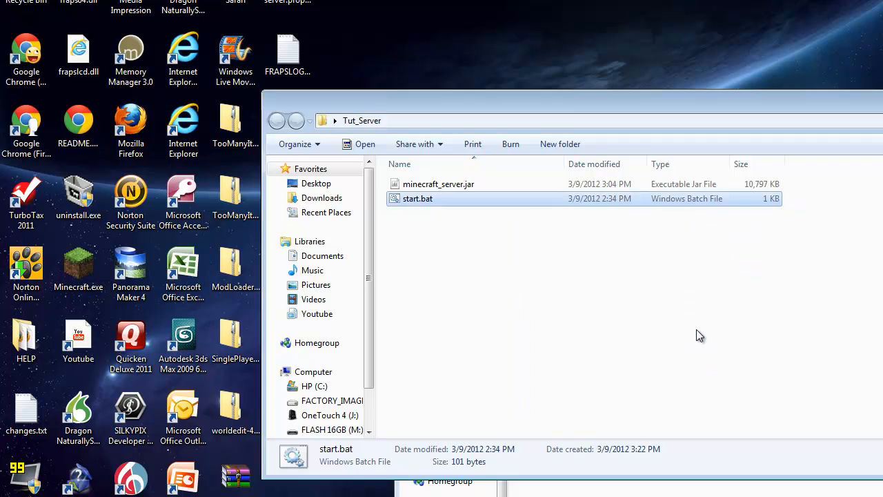
# Step: Run start.bat in Tut_Server to launch the Bukkit server until it reports Done
pyautogui.doubleClick(417, 198)
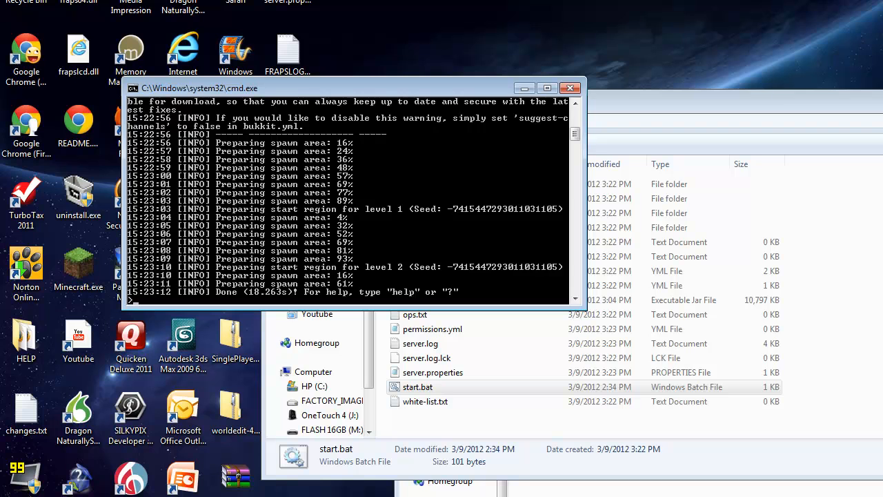
pyautogui.moveTo(445, 90)
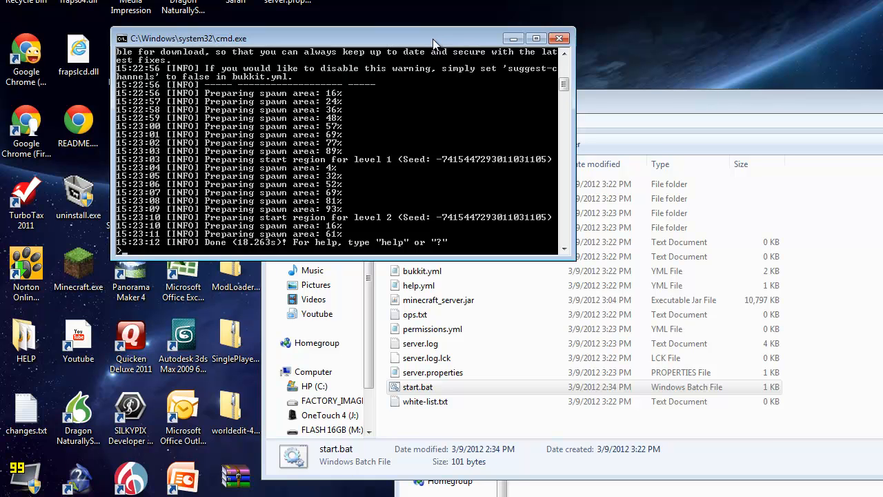
pyautogui.moveTo(417, 82)
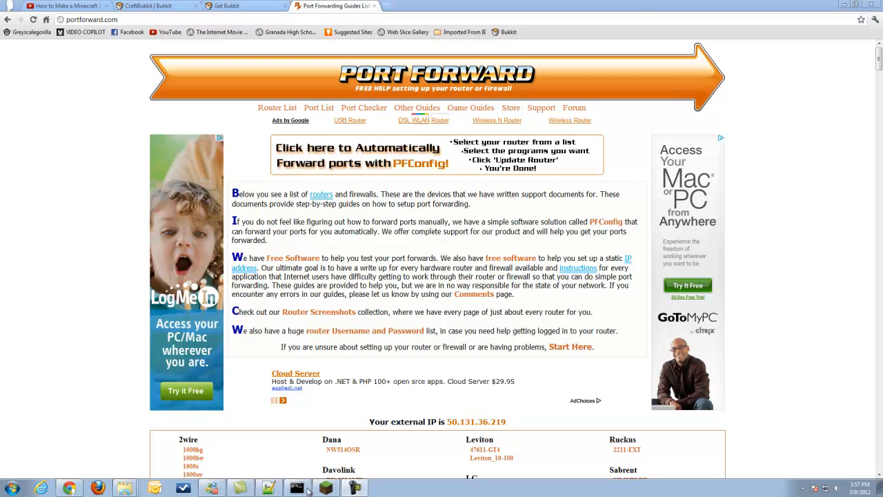
# Step: Run ipconfig to read IPv4 192.168.0.195 and gateway 192.168.0.1
pyautogui.click(296, 488)
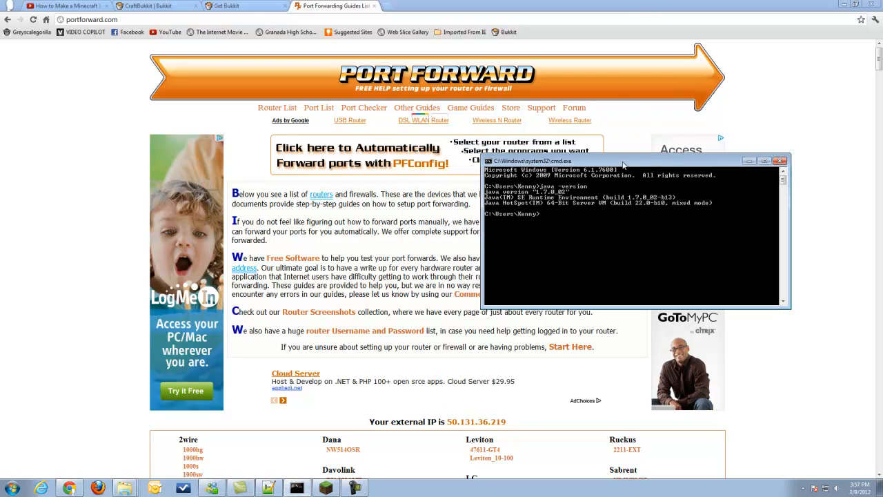
pyautogui.write('ip')
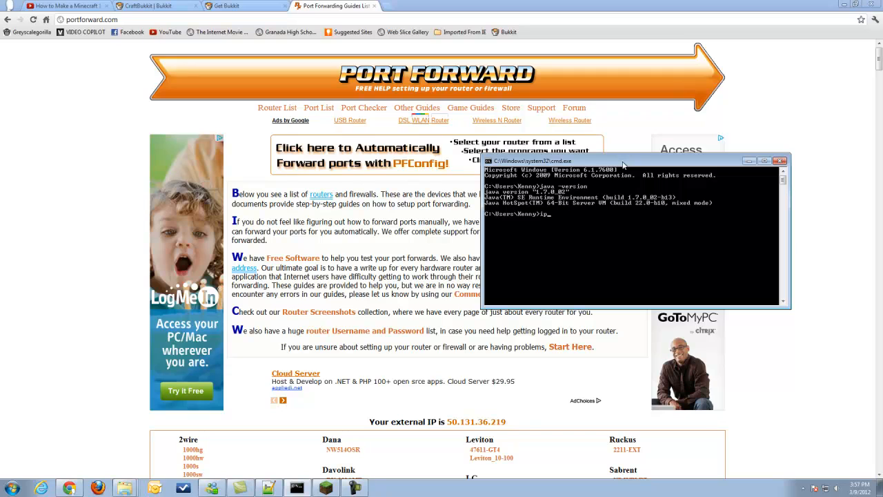
pyautogui.press('enter')
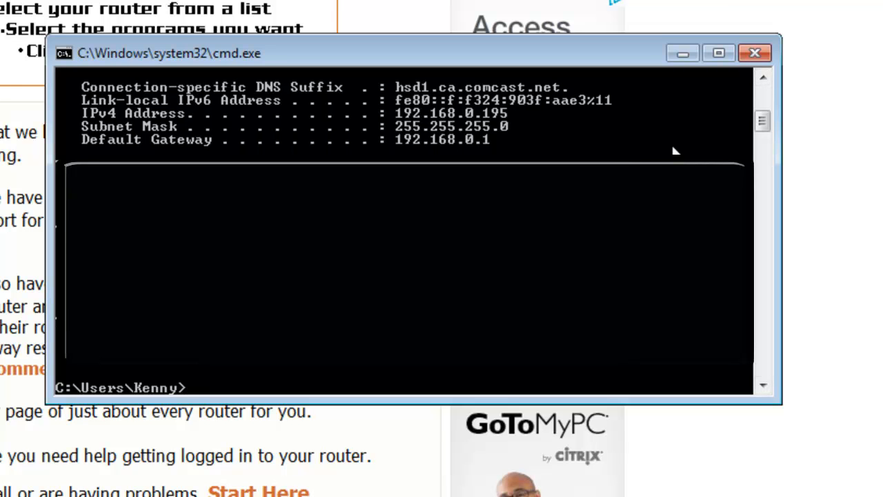
pyautogui.moveTo(181, 153)
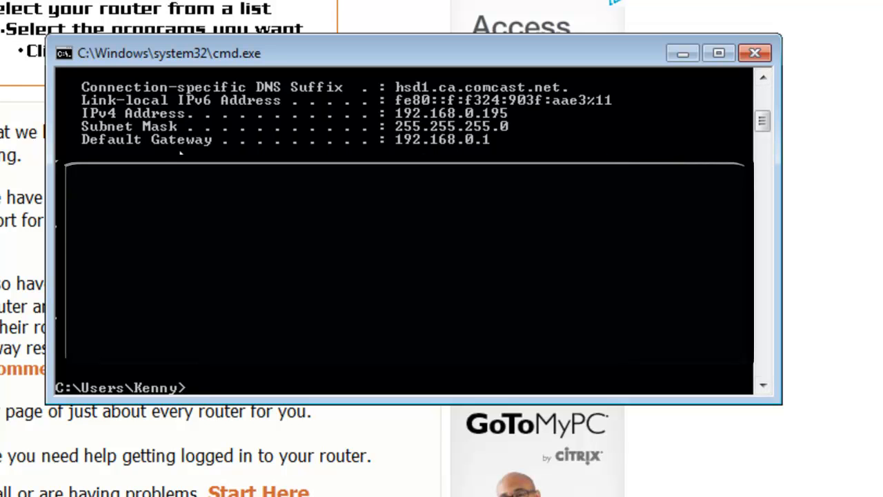
pyautogui.moveTo(155, 123)
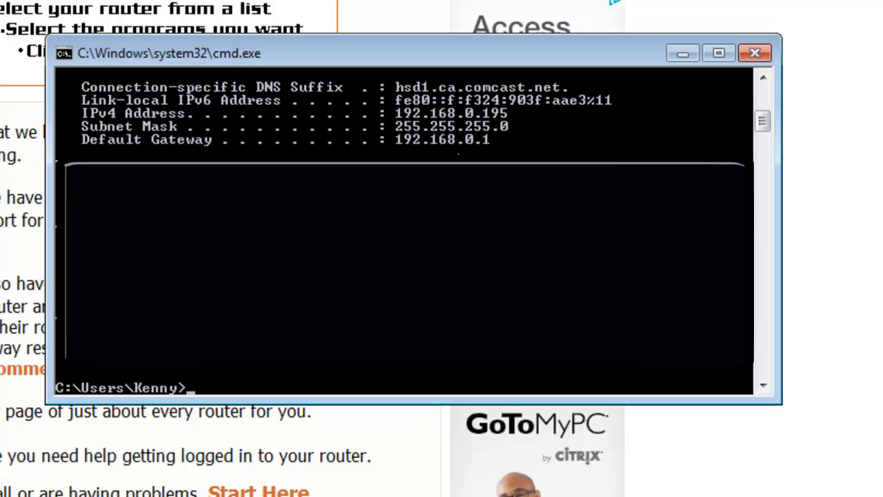
pyautogui.moveTo(344, 145)
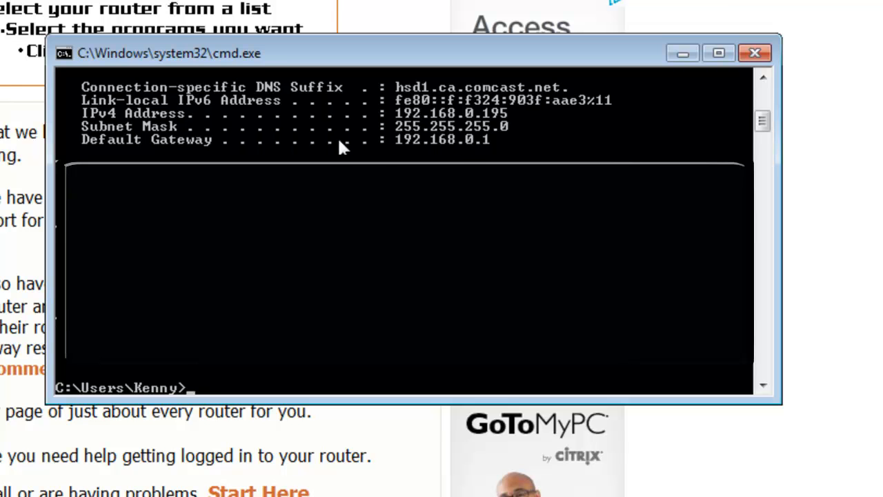
pyautogui.moveTo(424, 151)
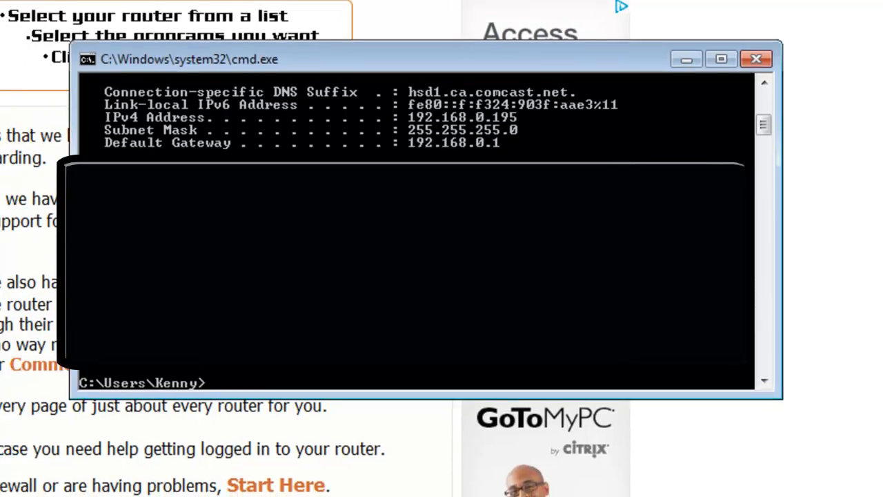
pyautogui.click(335, 5)
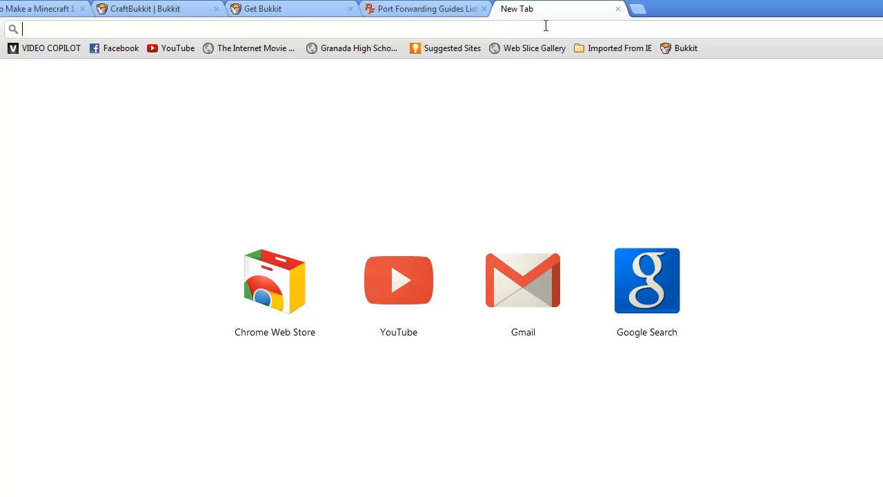
# Step: Load the D-Link router login from 192.168.0.1 and return to the port-forward guides
pyautogui.write('192.168.0.1')
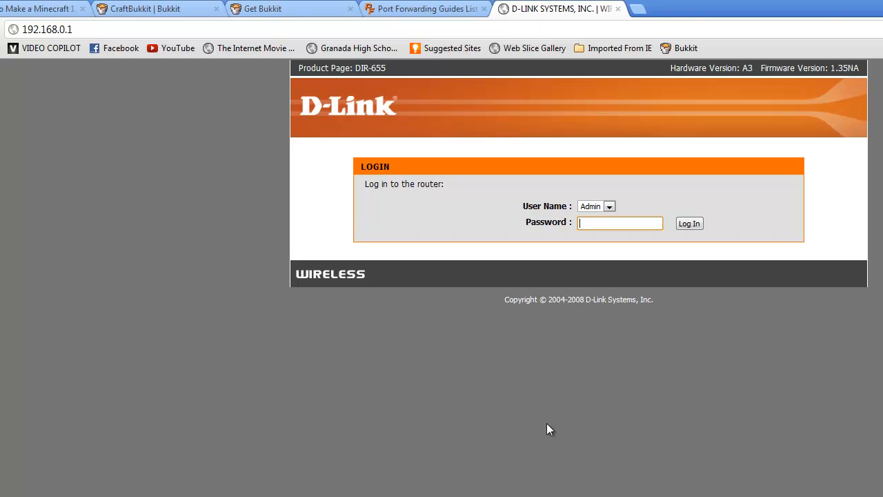
pyautogui.moveTo(499, 6)
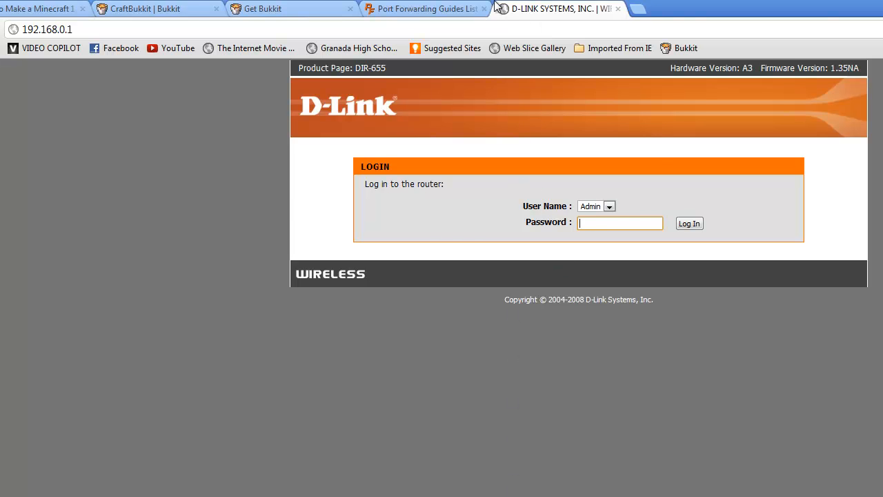
pyautogui.click(425, 9)
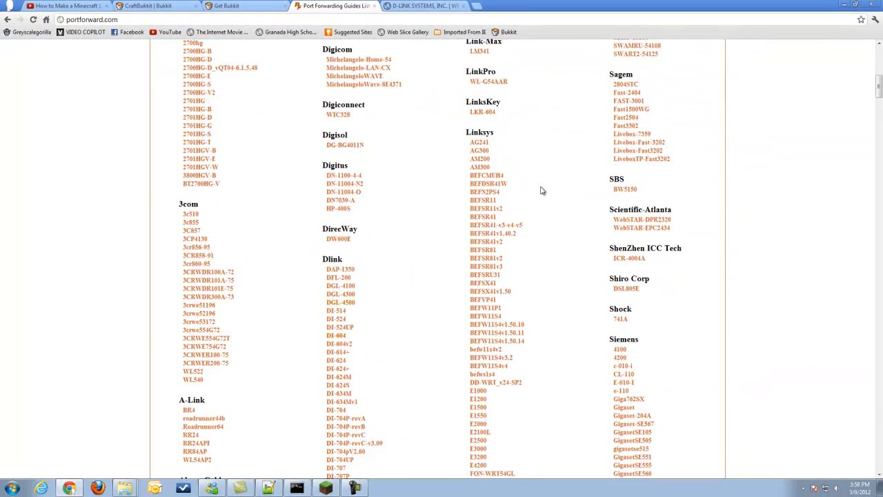
pyautogui.moveTo(624, 234)
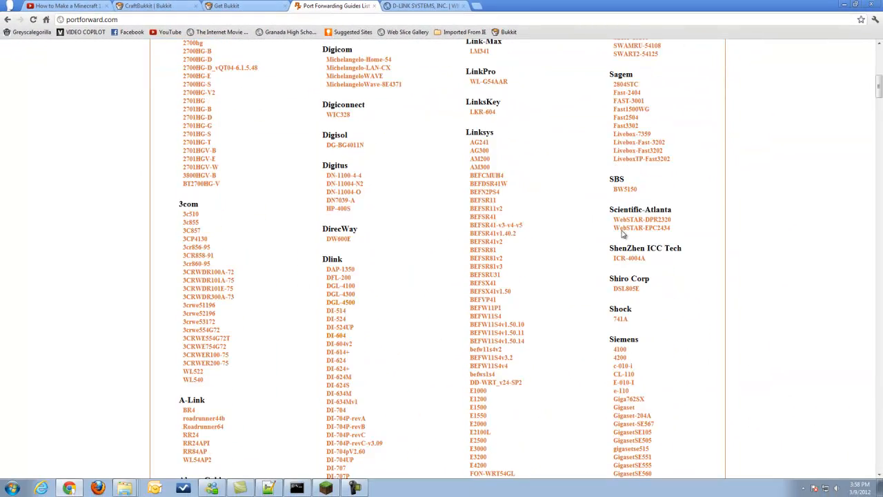
pyautogui.moveTo(714, 261)
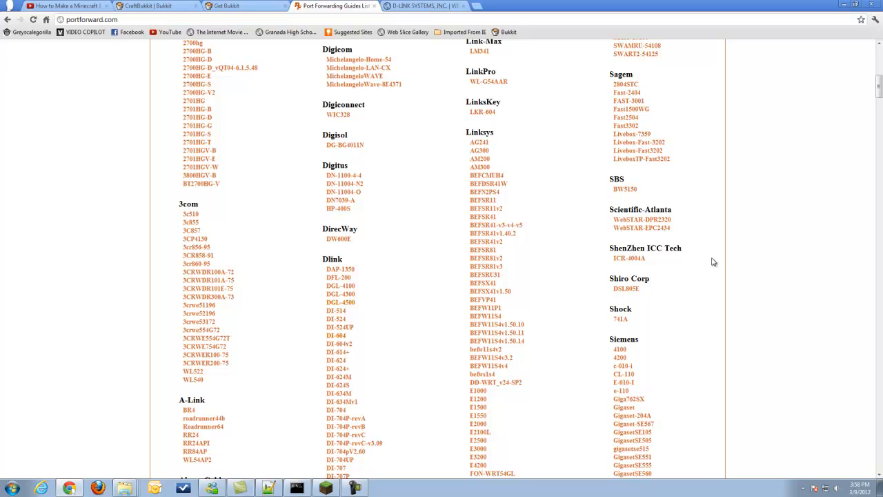
pyautogui.moveTo(433, 212)
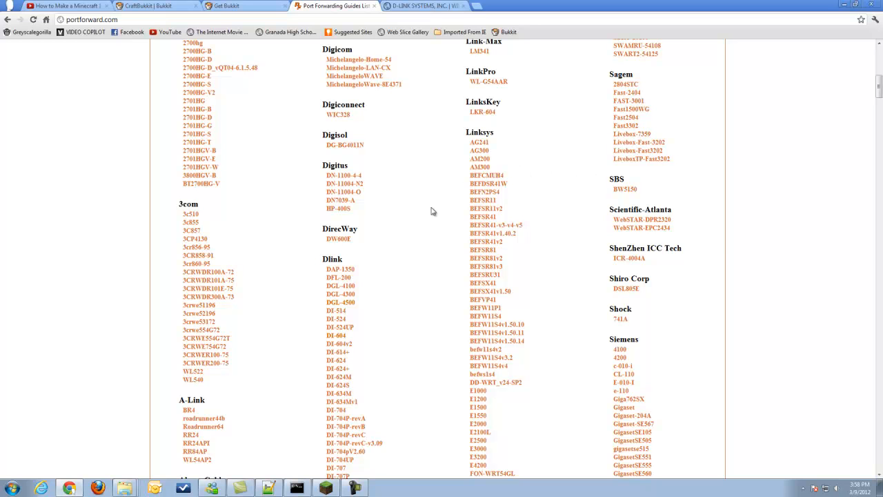
pyautogui.moveTo(359, 223)
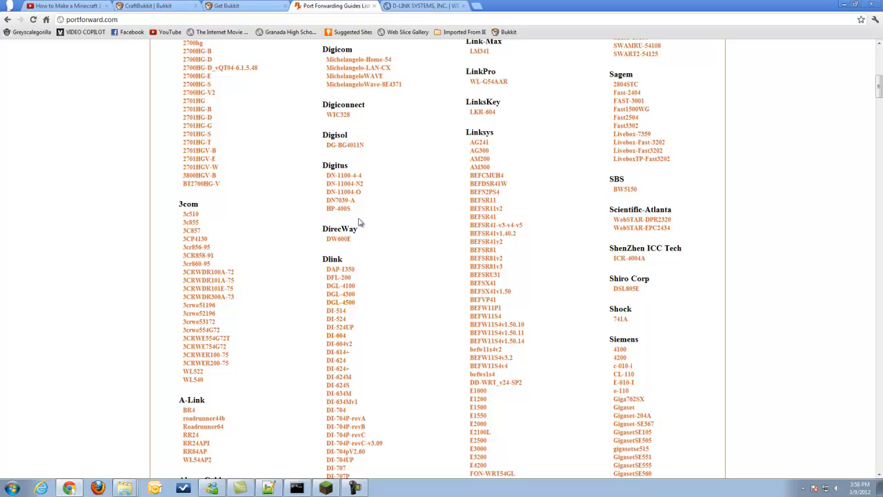
pyautogui.moveTo(339, 253)
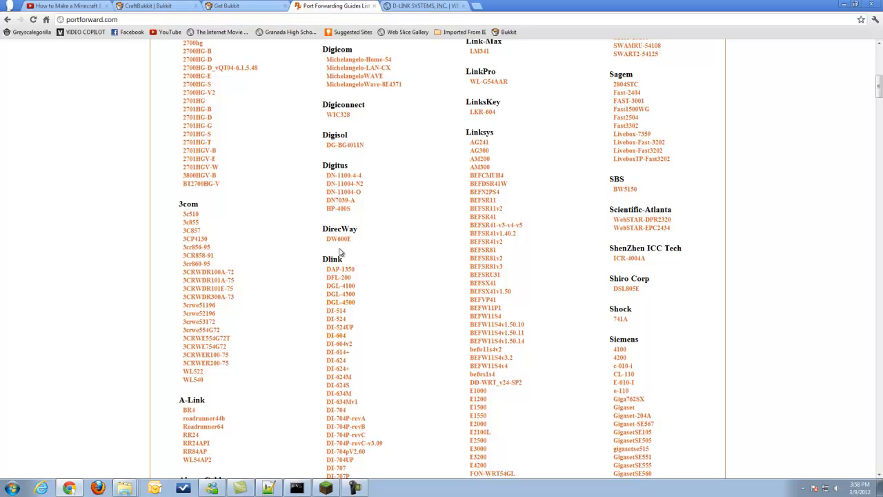
pyautogui.moveTo(338, 239)
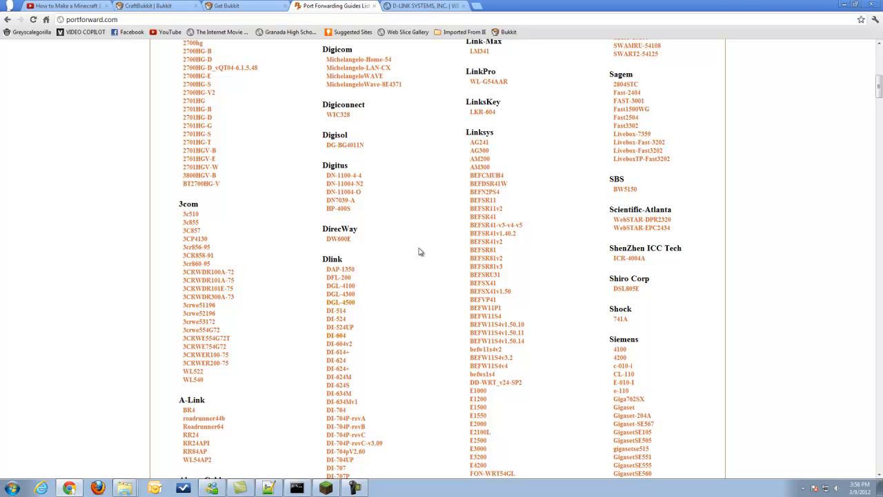
pyautogui.moveTo(354, 351)
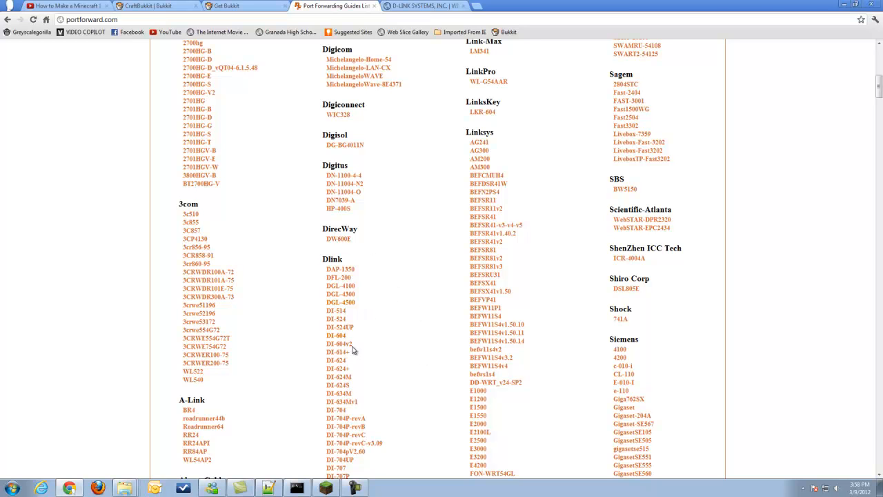
# Step: Open PortForward.com's Dlink DGL-4300 guide list, skipping past the advertisement page
pyautogui.click(340, 294)
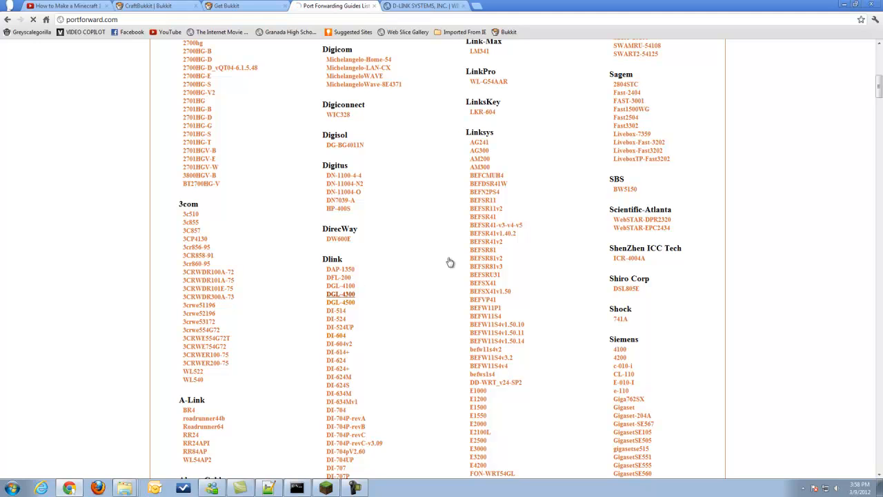
pyautogui.click(340, 294)
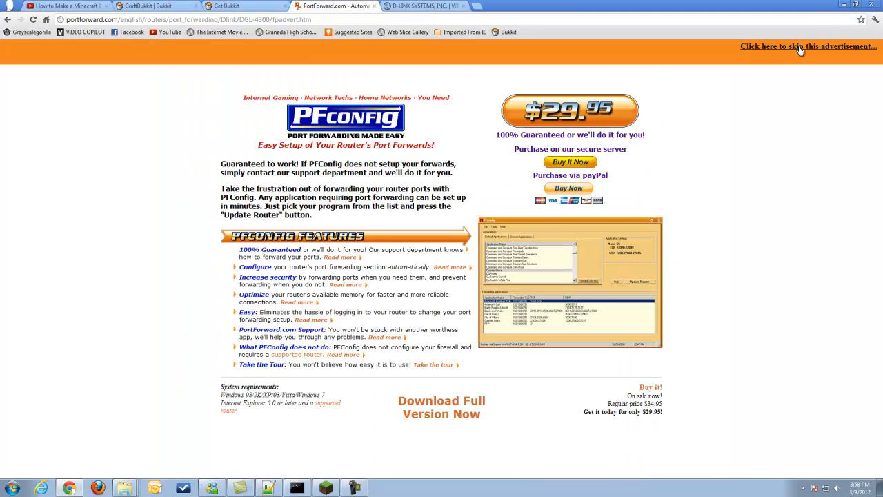
pyautogui.click(808, 46)
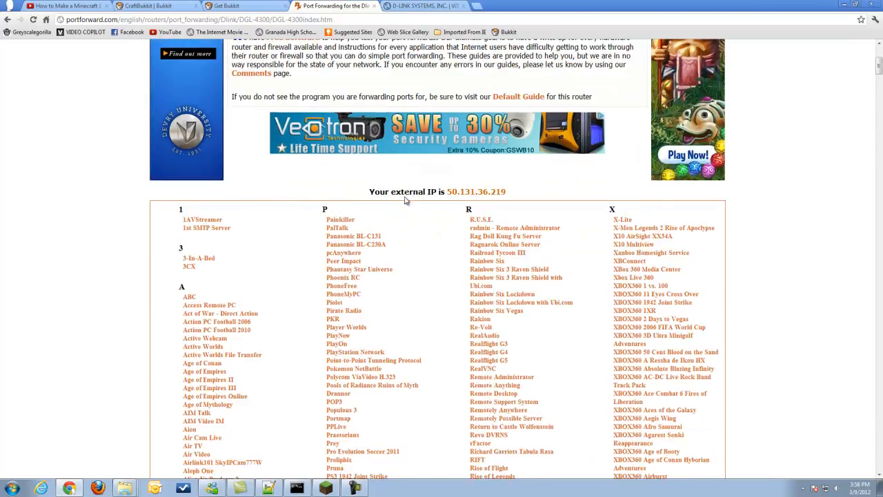
pyautogui.scroll(-3)
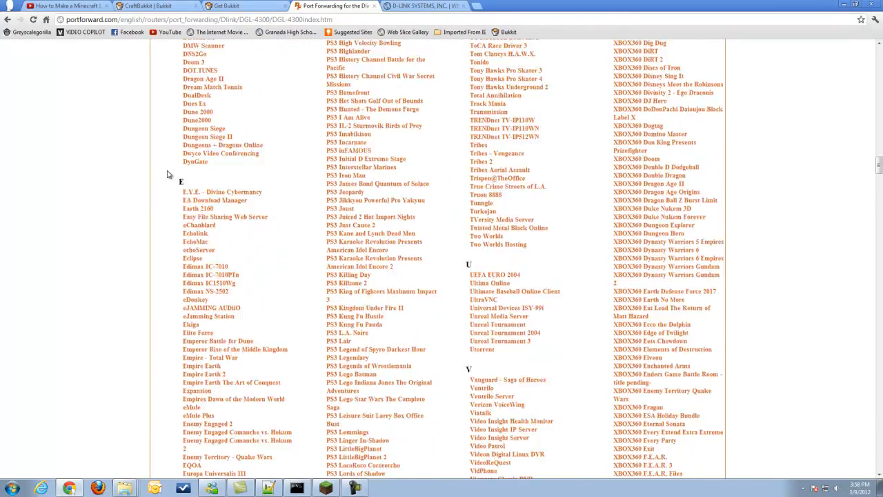
pyautogui.scroll(-3)
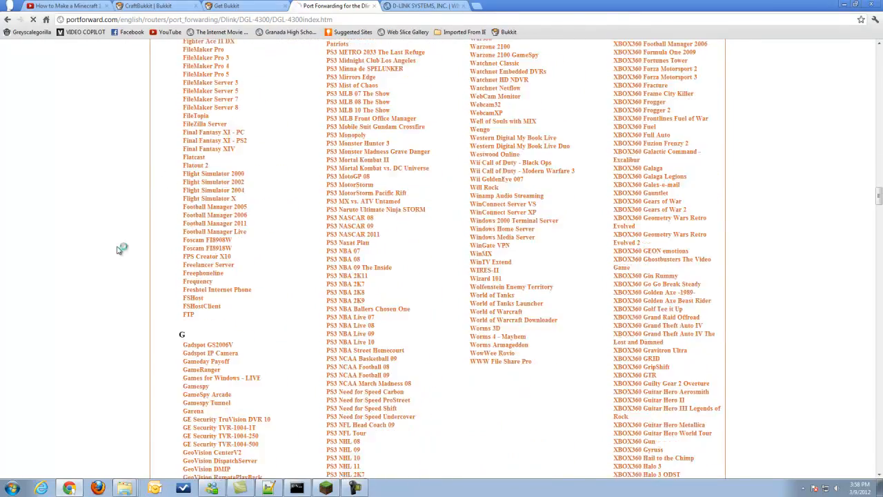
pyautogui.scroll(-3)
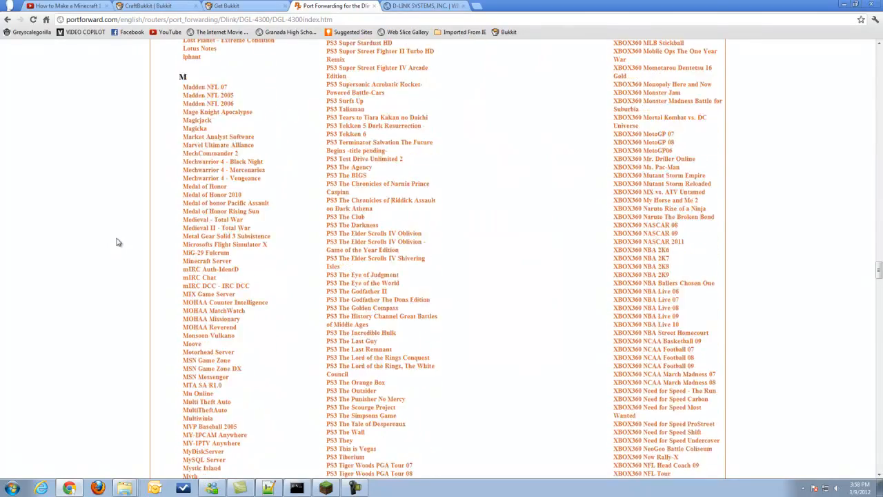
pyautogui.scroll(-3)
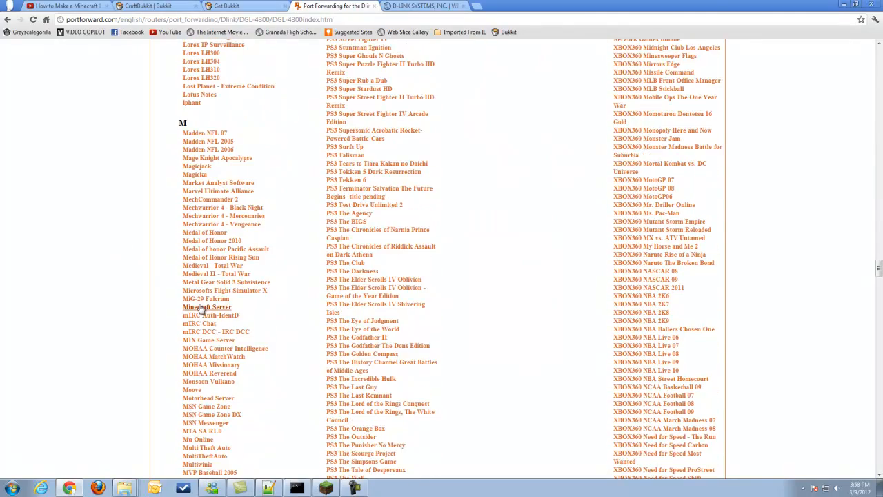
# Step: Read the Minecraft Server forwarding guide, then return to the router login tab
pyautogui.click(207, 307)
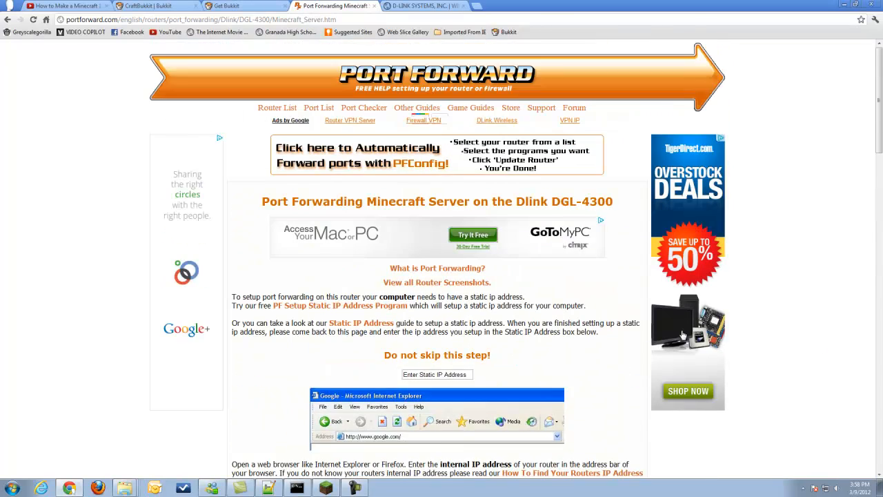
pyautogui.scroll(-3)
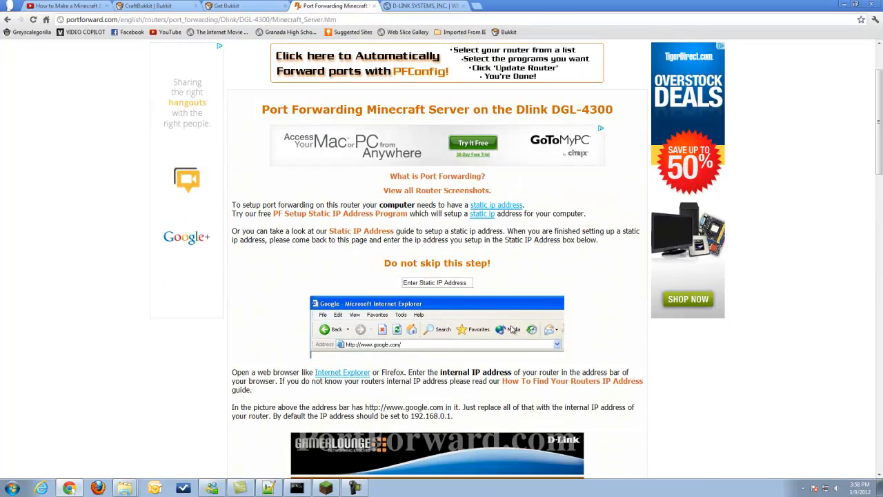
pyautogui.scroll(-3)
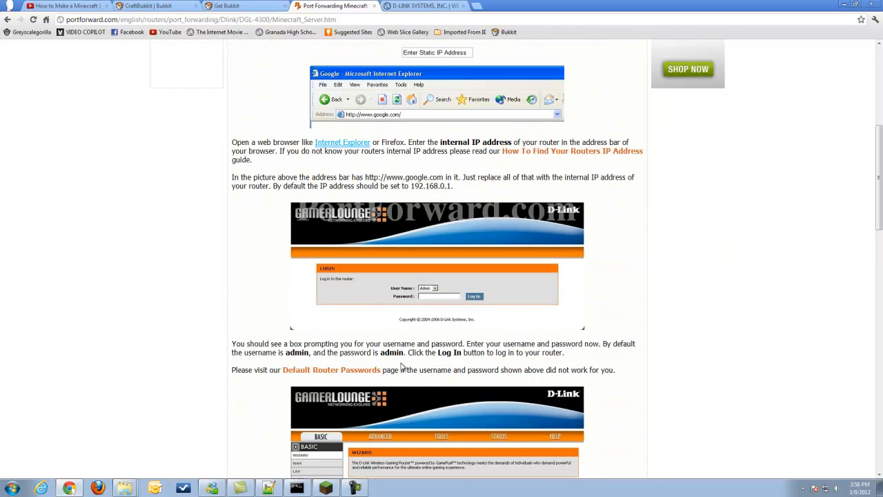
pyautogui.click(421, 6)
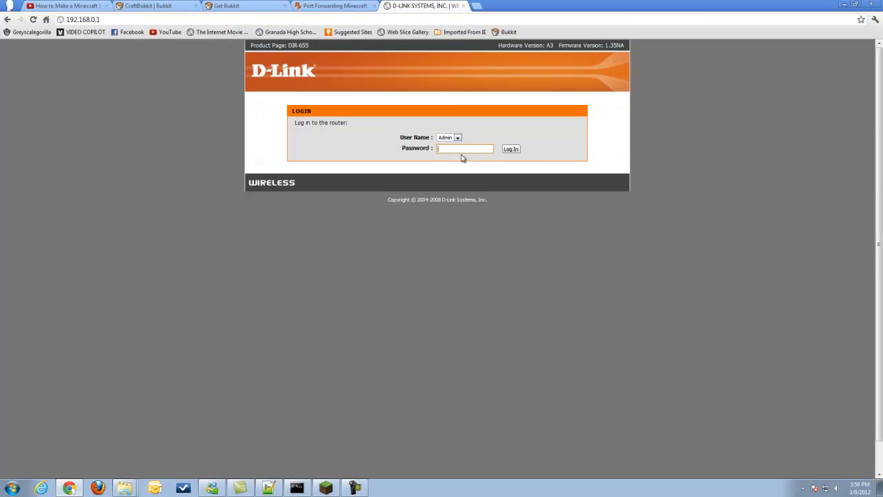
# Step: Log into the D-Link router and view Advanced > Port Forwarding rules
pyautogui.click(510, 149)
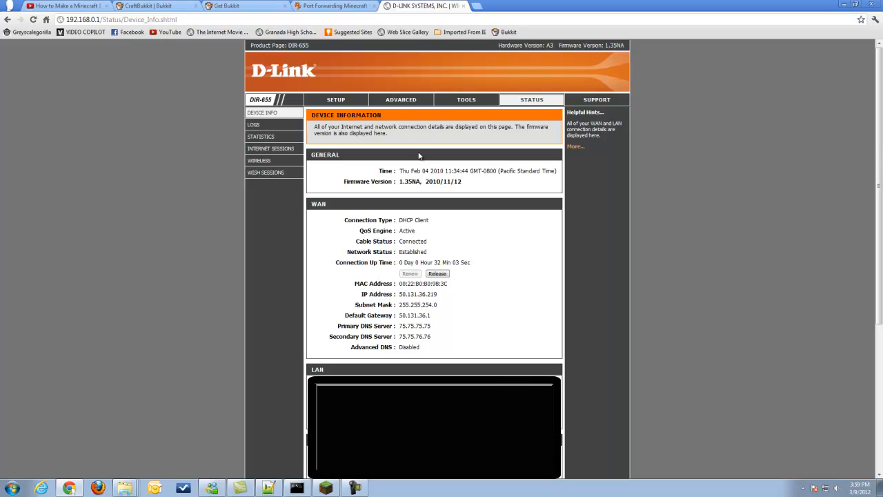
pyautogui.click(401, 100)
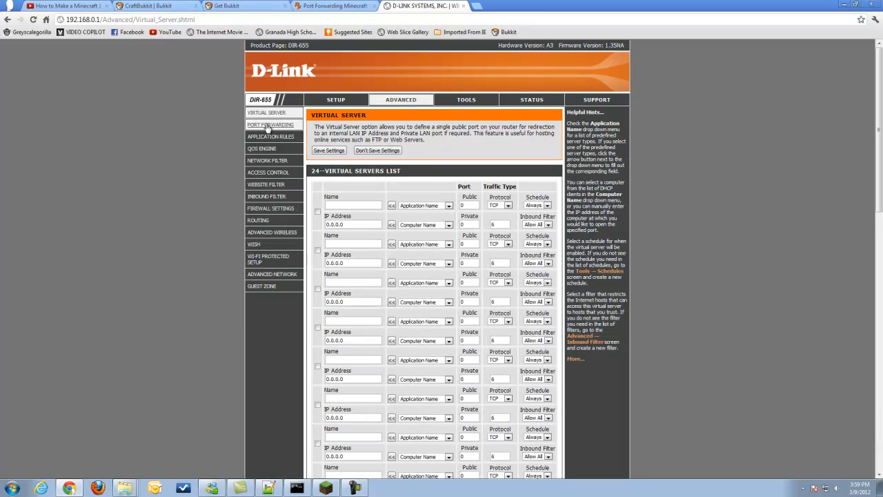
pyautogui.click(271, 124)
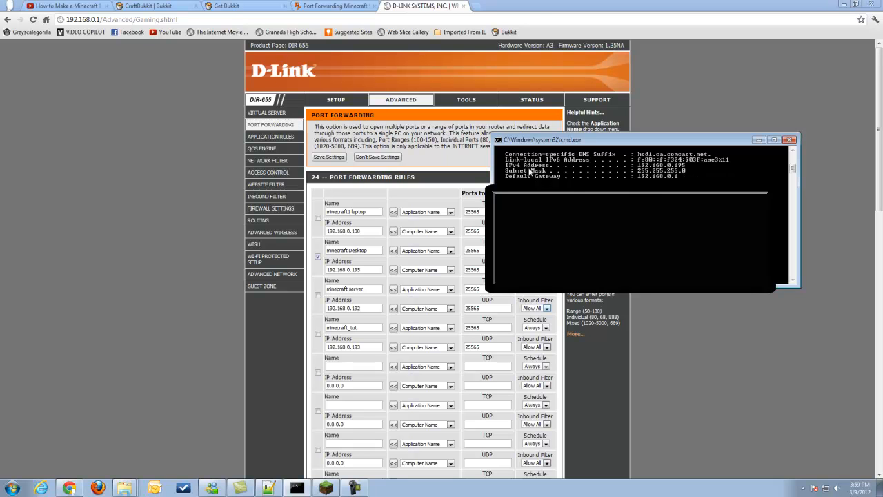
pyautogui.moveTo(572, 169)
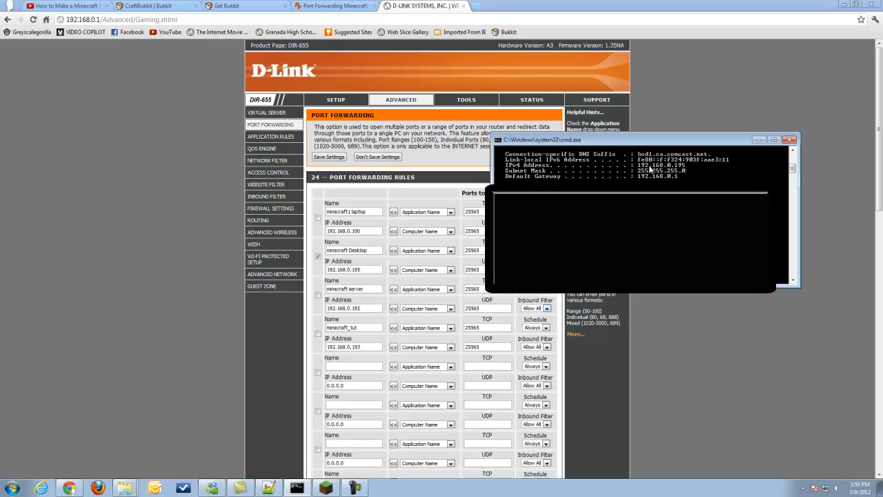
pyautogui.moveTo(688, 172)
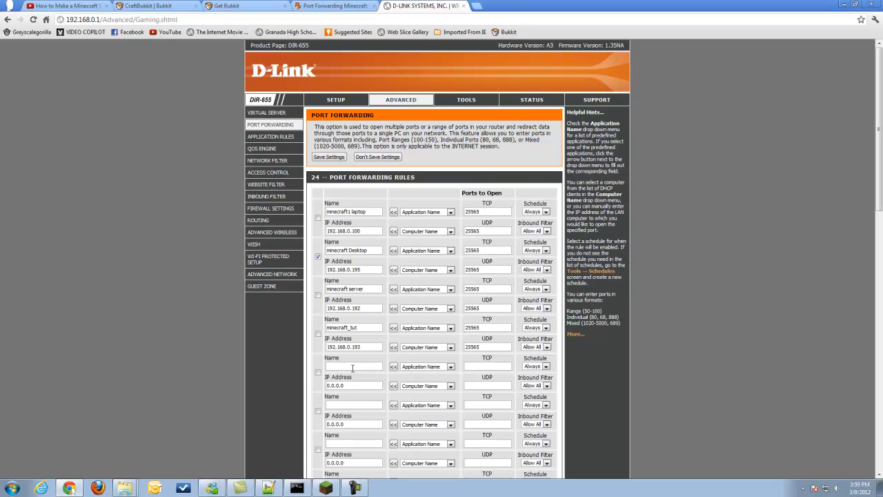
# Step: Add rule 'tutorial' forwarding TCP/UDP port 25565 to 192.168.0.195, and save
pyautogui.click(354, 366)
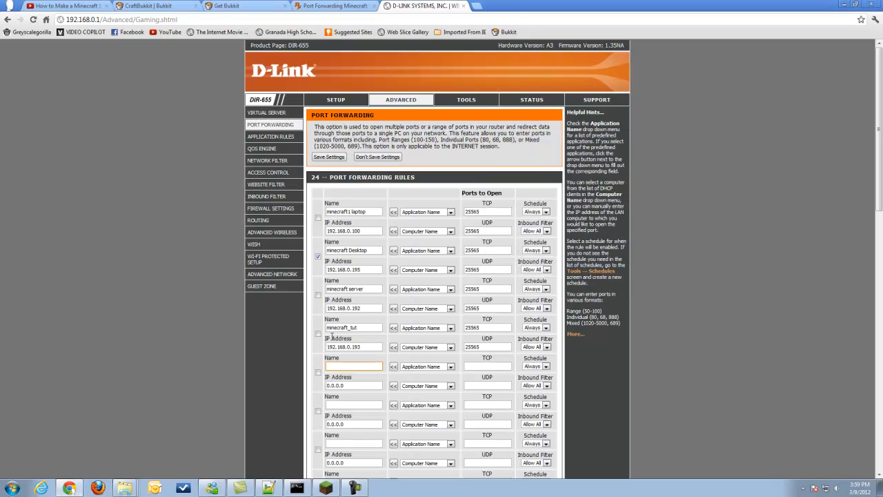
pyautogui.write('tutorial')
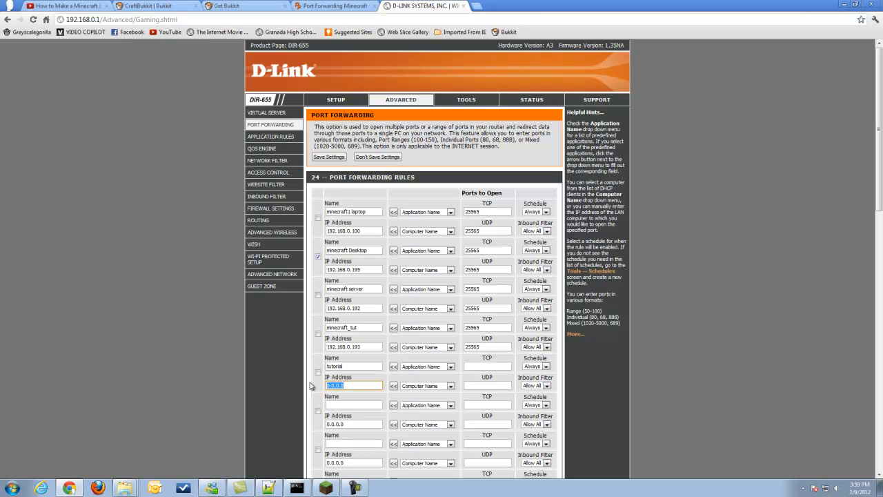
pyautogui.write('1')
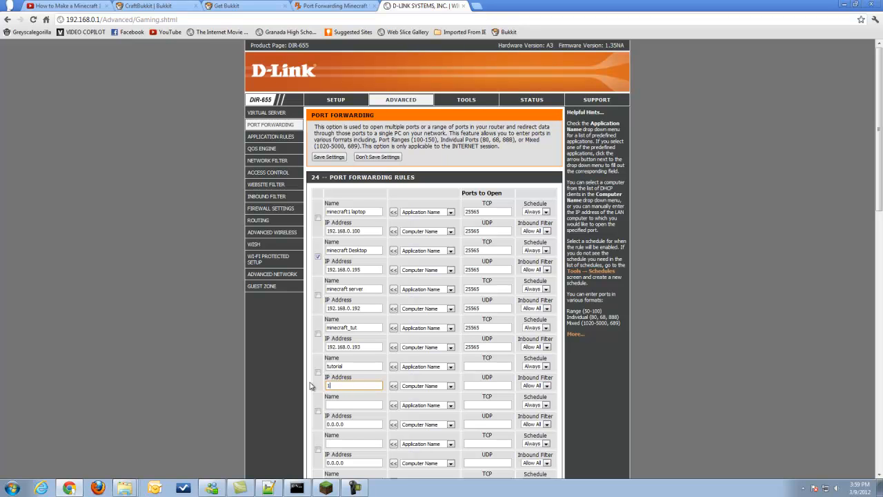
pyautogui.write('92.168.0.195')
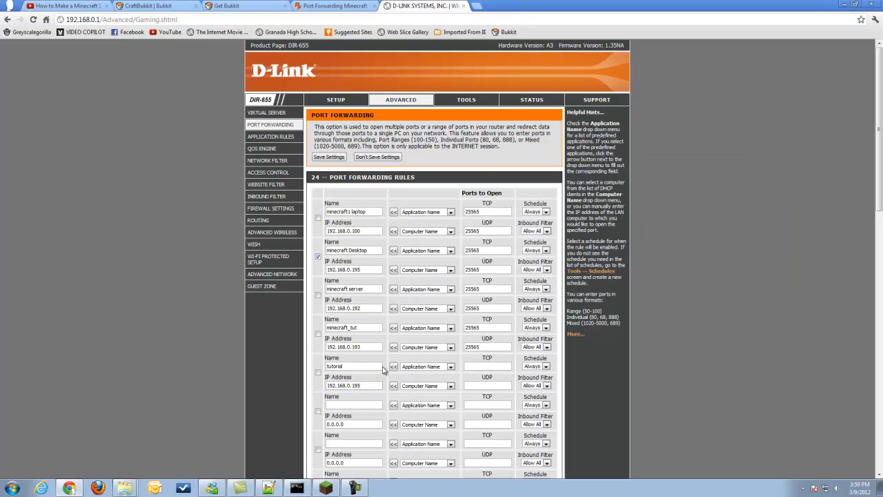
pyautogui.click(486, 365)
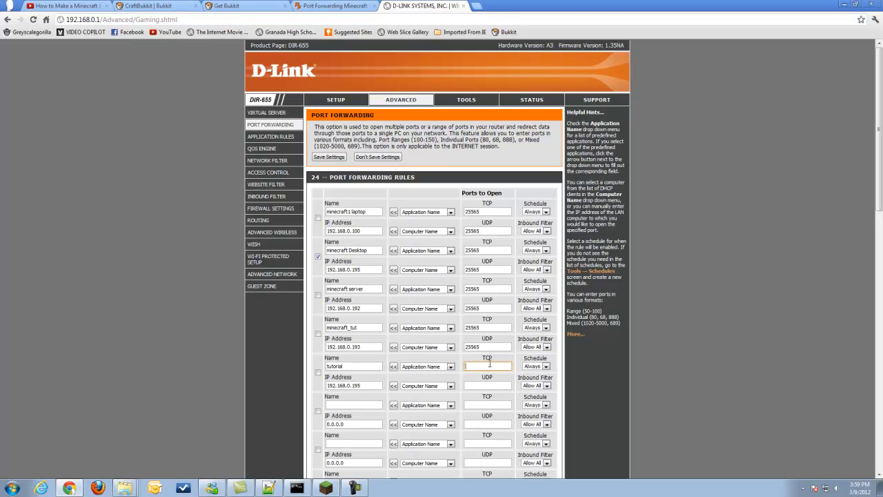
pyautogui.write('25565')
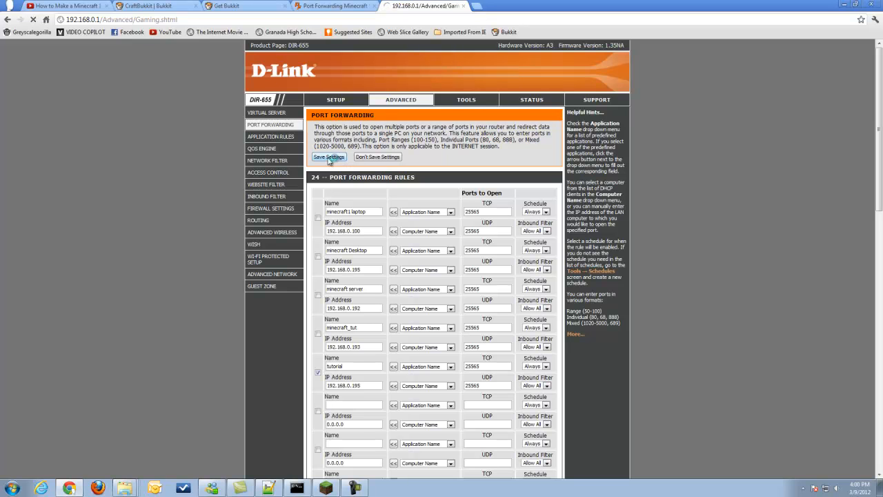
pyautogui.click(328, 158)
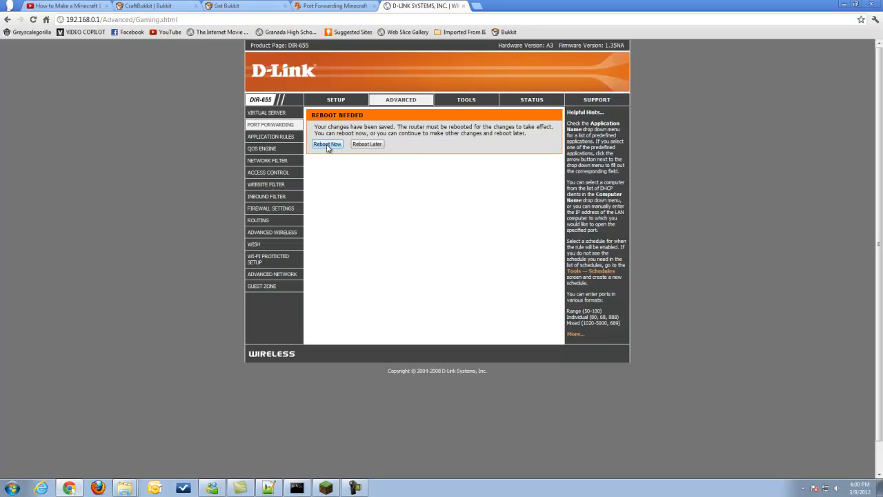
# Step: Reboot the router and run start.bat from Tut_Server past the security warning
pyautogui.click(326, 144)
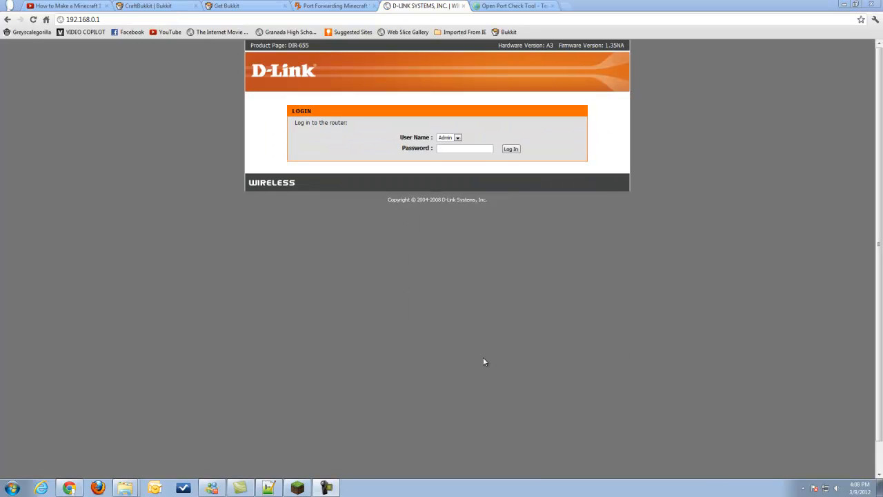
pyautogui.moveTo(236, 425)
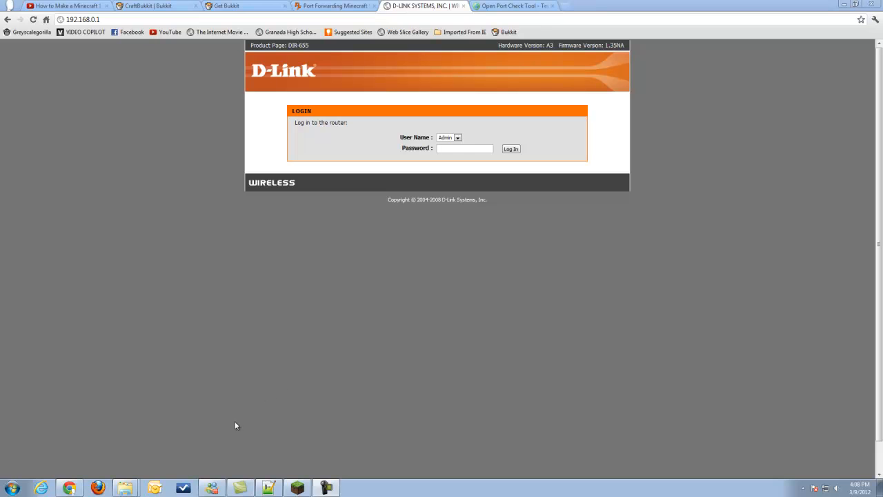
pyautogui.moveTo(581, 82)
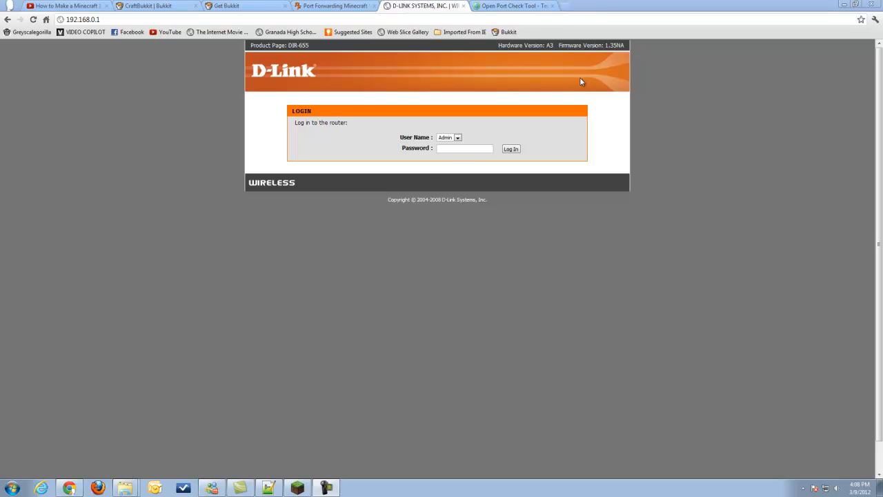
pyautogui.click(514, 5)
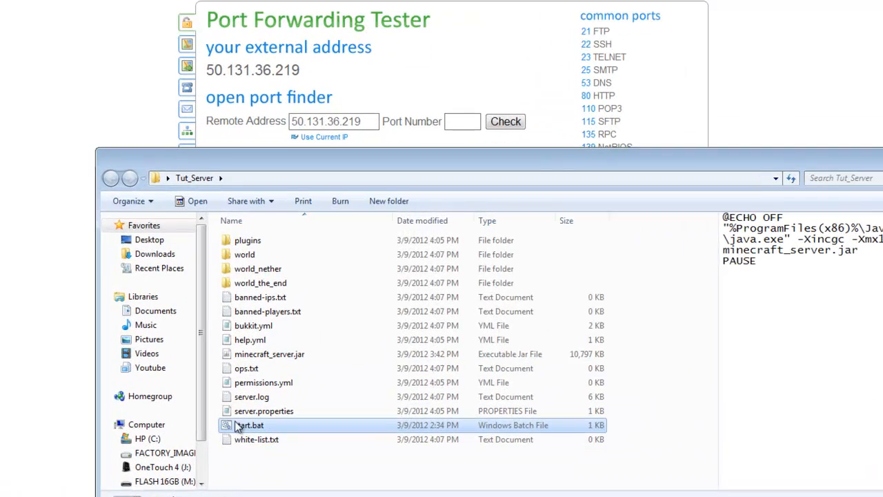
pyautogui.doubleClick(250, 424)
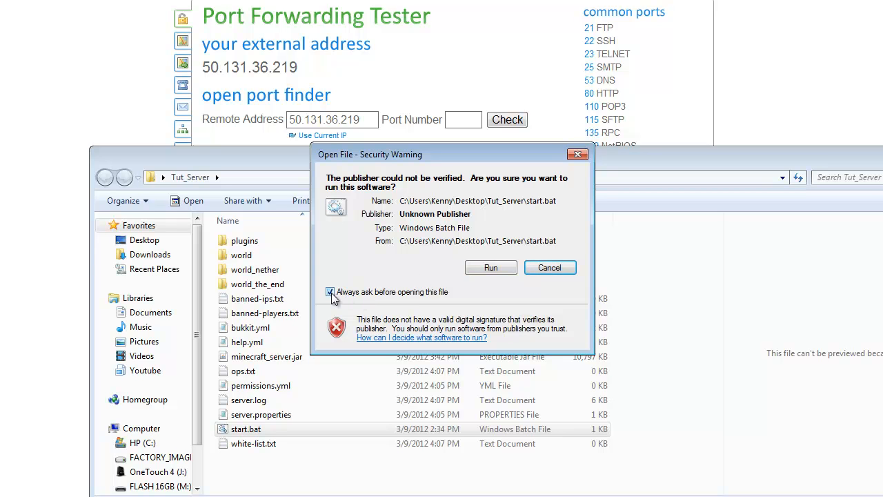
pyautogui.click(490, 268)
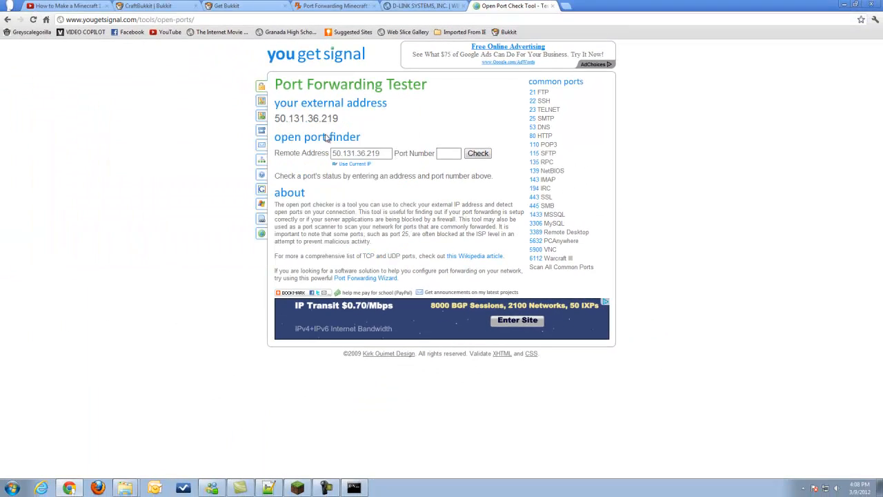
# Step: Check port 25565 in the Port Forwarding Tester, confirming it is open
pyautogui.click(449, 153)
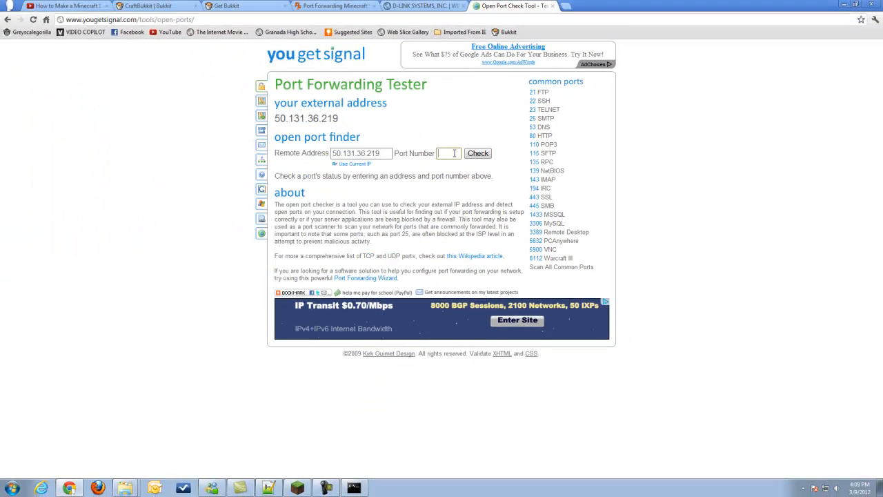
pyautogui.write('25565')
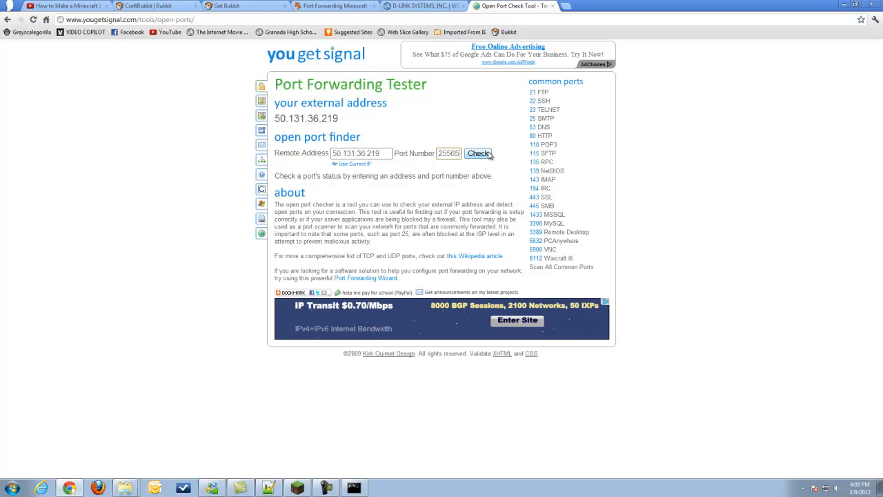
pyautogui.click(477, 152)
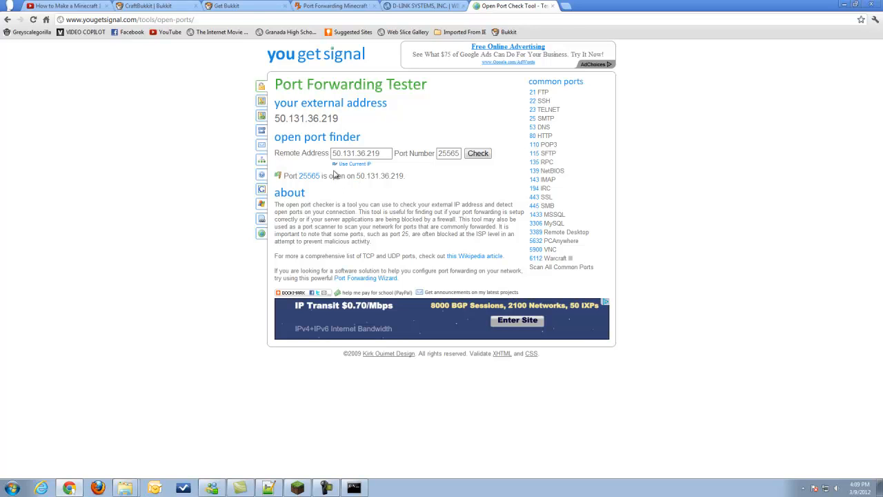
pyautogui.moveTo(338, 174)
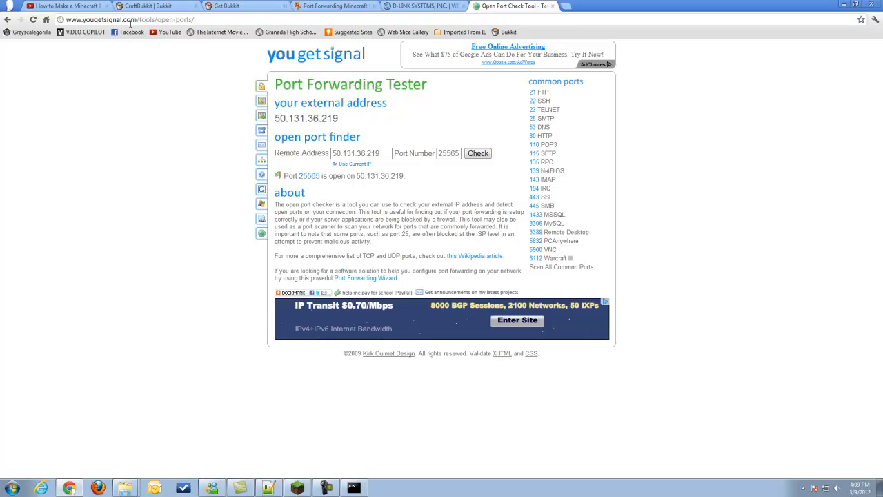
pyautogui.moveTo(181, 54)
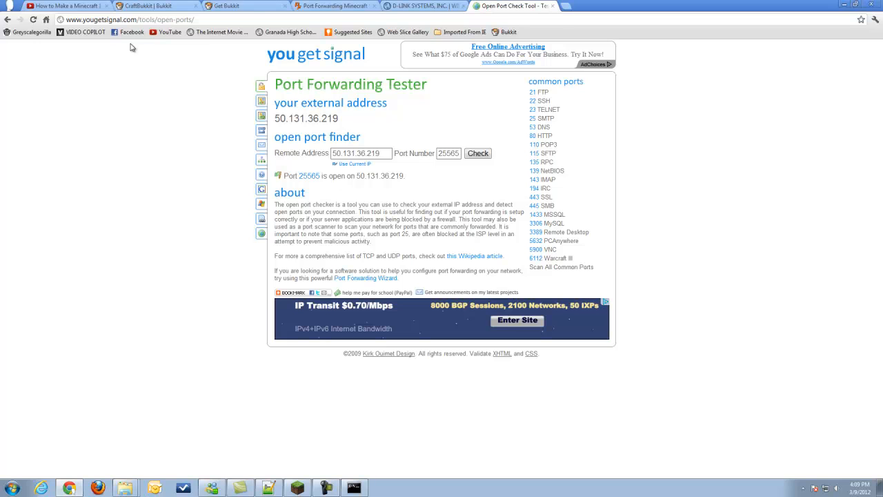
pyautogui.moveTo(328, 198)
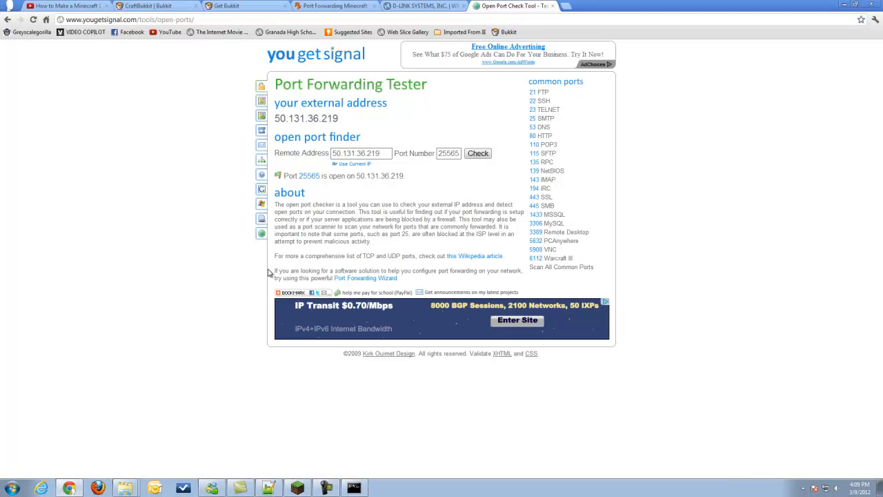
pyautogui.moveTo(404, 213)
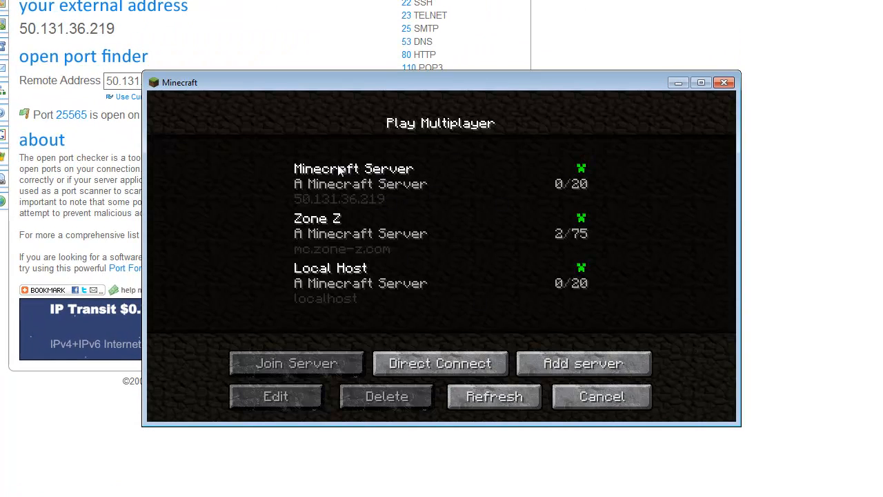
# Step: Select the Minecraft Server entry at 50.131.36.219 and join it
pyautogui.click(353, 183)
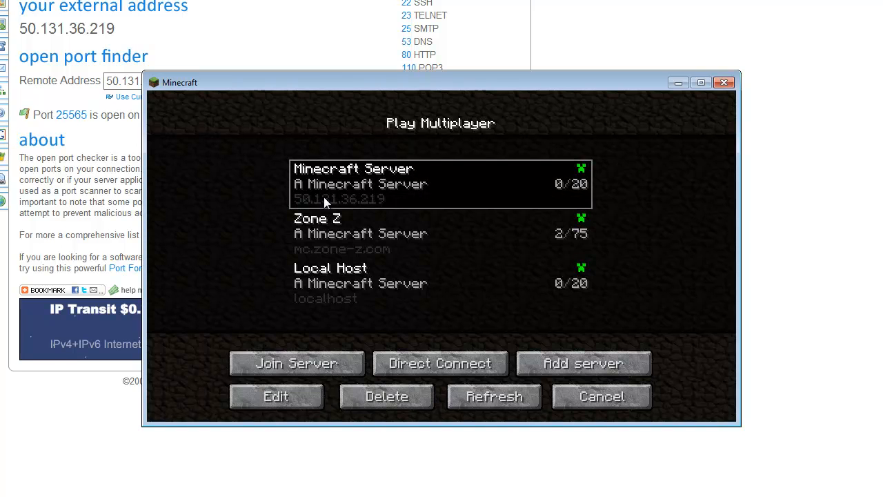
pyautogui.moveTo(378, 209)
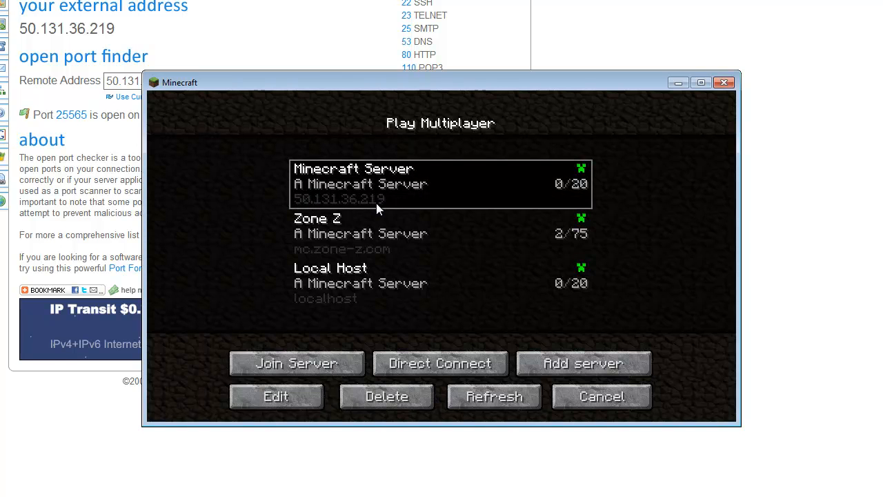
pyautogui.moveTo(177, 55)
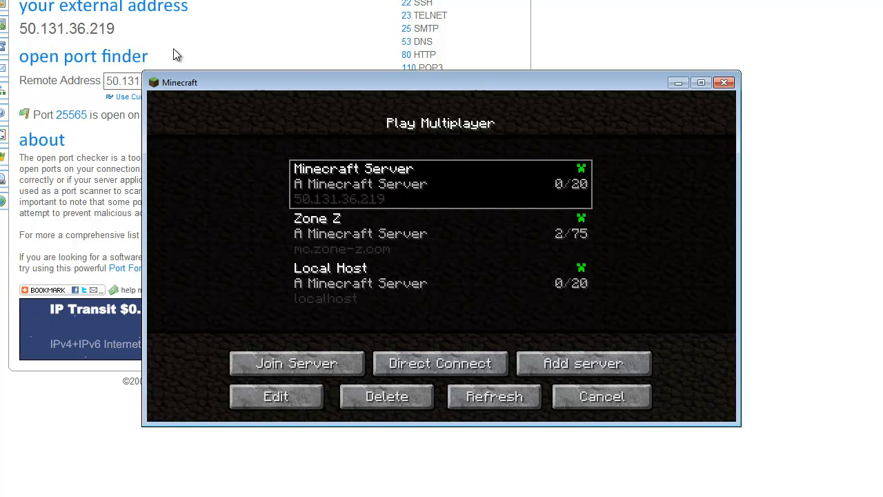
pyautogui.moveTo(381, 192)
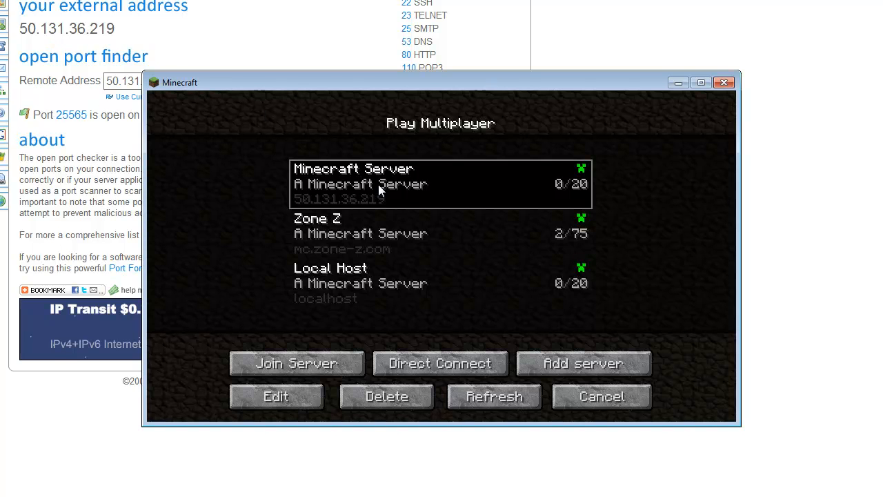
pyautogui.click(297, 363)
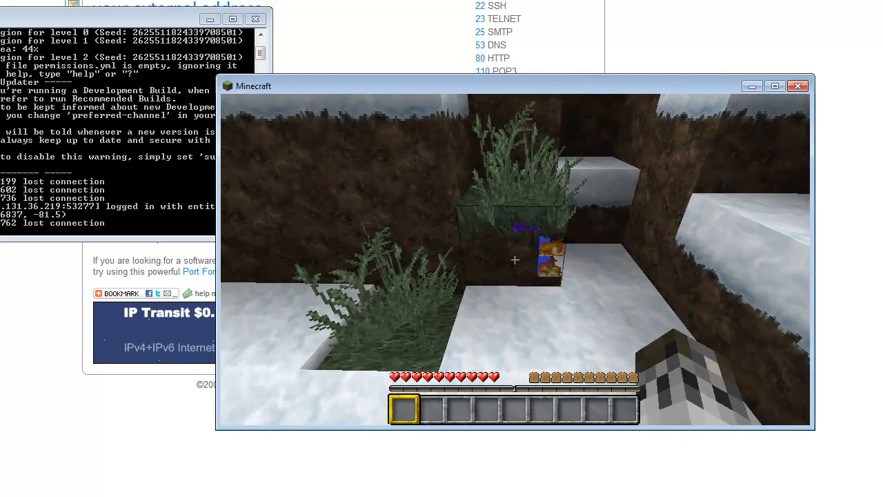
pyautogui.moveTo(514, 260)
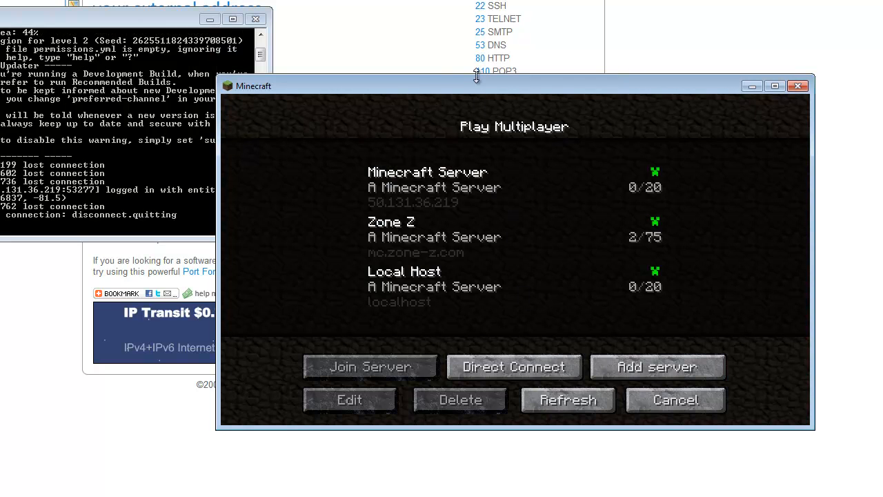
pyautogui.moveTo(403, 199)
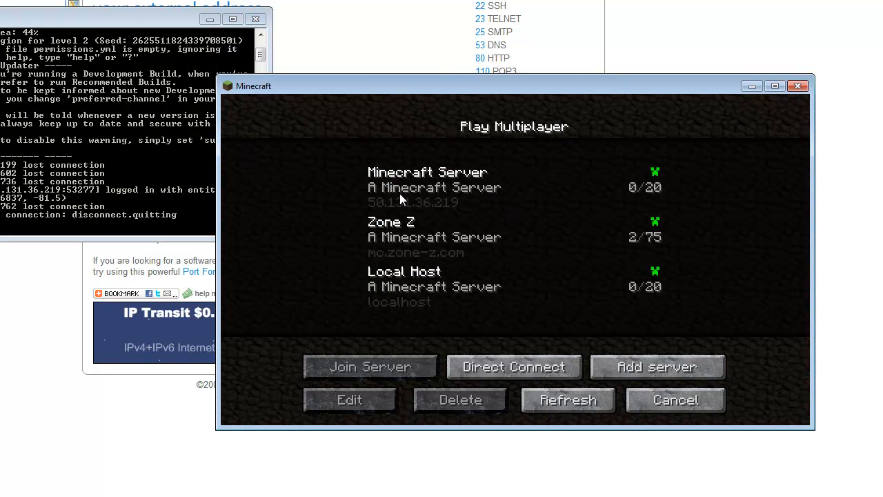
pyautogui.moveTo(69, 72)
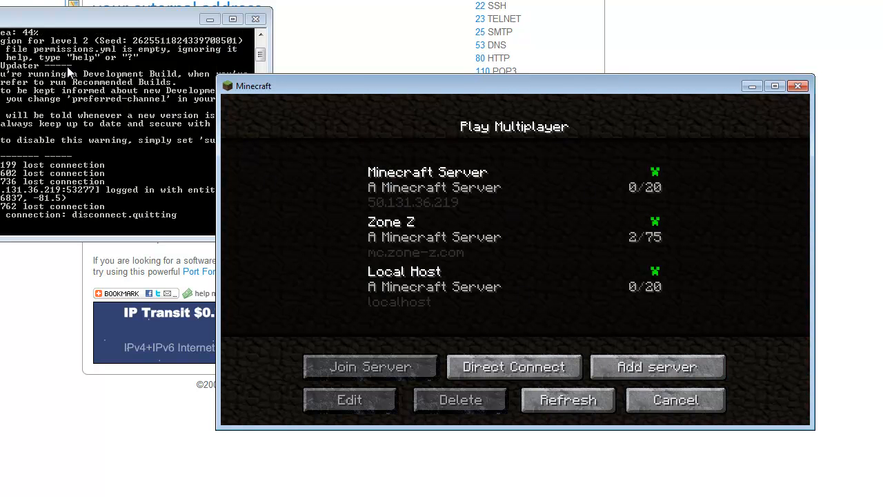